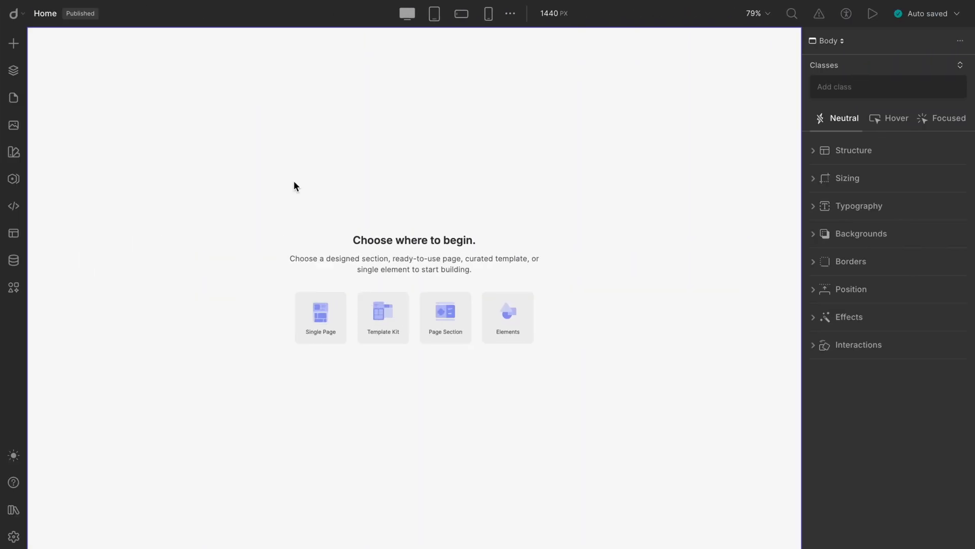
pyautogui.moveTo(279, 172)
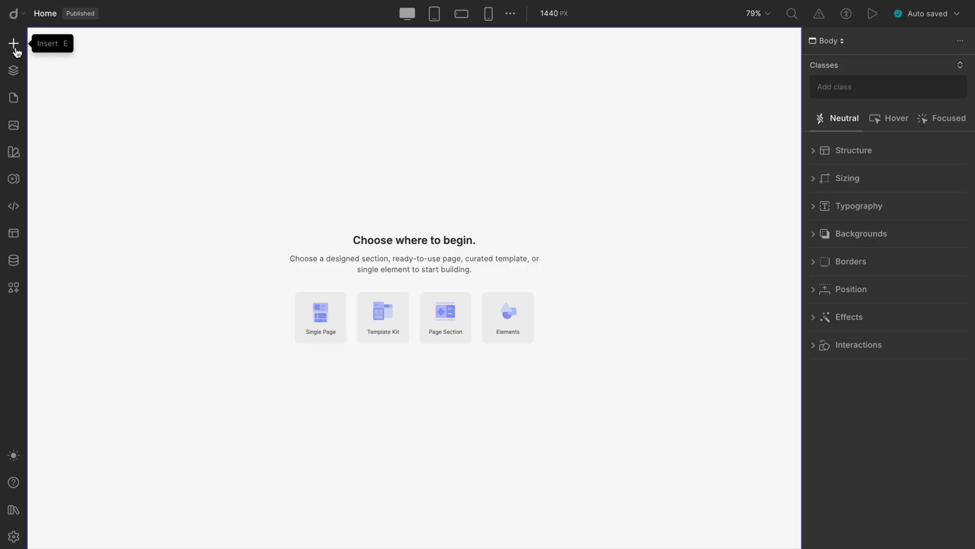
# - Insert the prebuilt Acme Inc navbar header from the Insert panel library
pyautogui.click(14, 45)
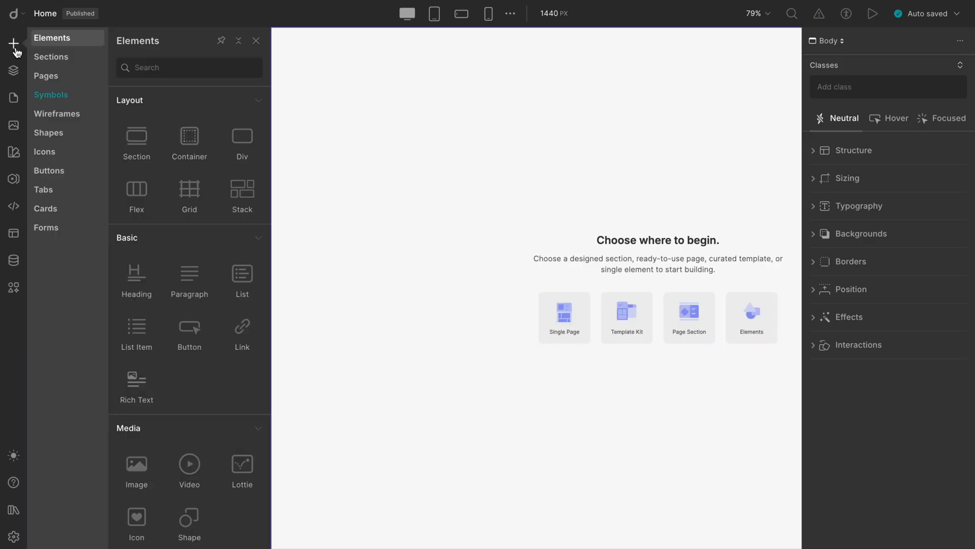
pyautogui.moveTo(25, 53)
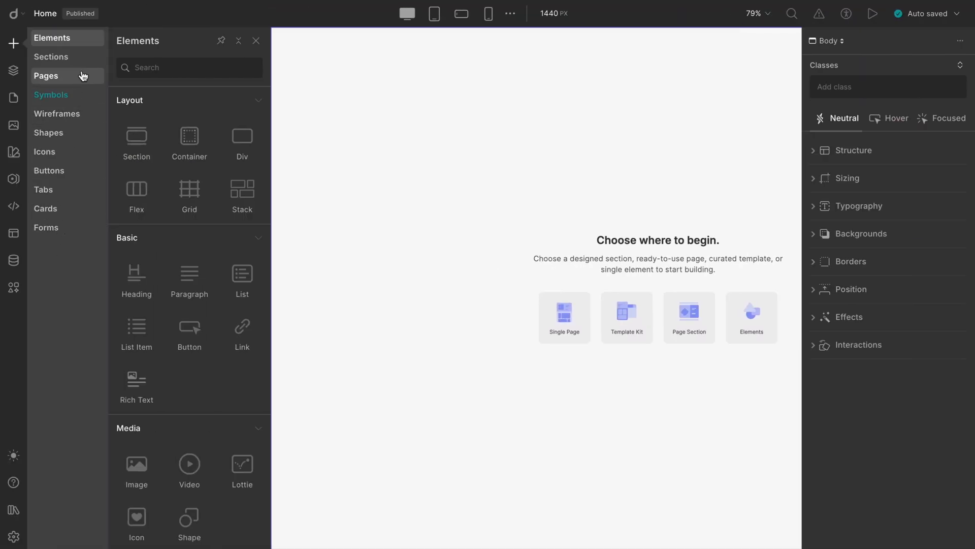
pyautogui.click(51, 56)
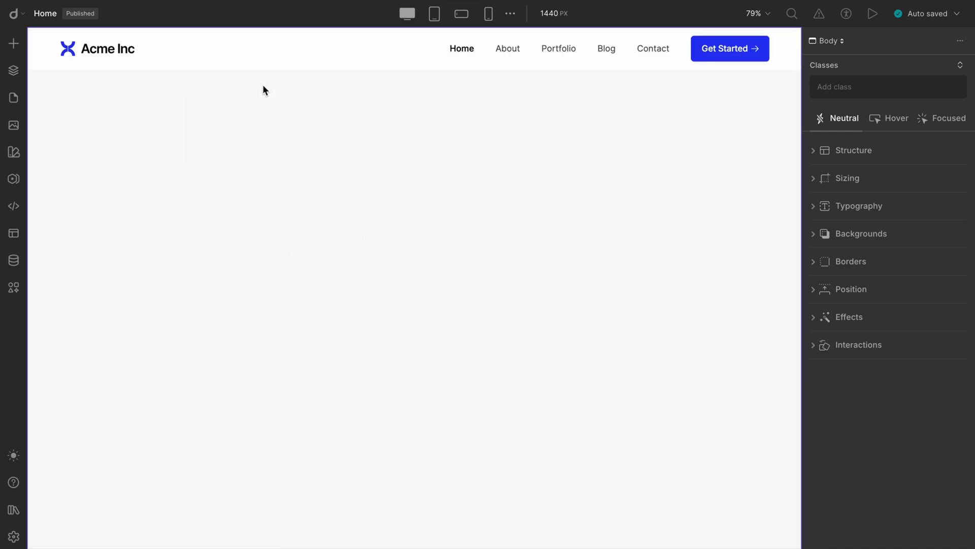
# - Expand Header, Container and Navigation wrapper in the Layers panel
pyautogui.click(13, 70)
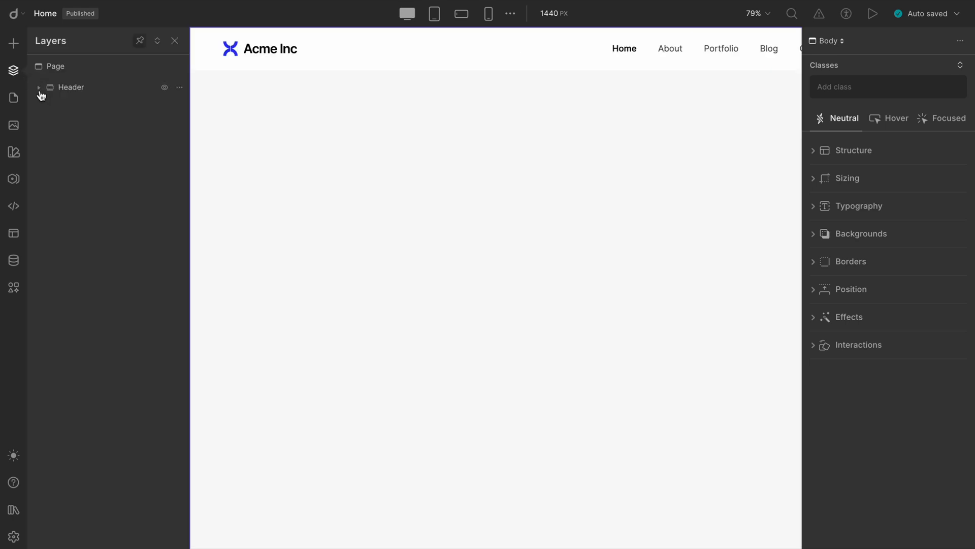
pyautogui.click(38, 87)
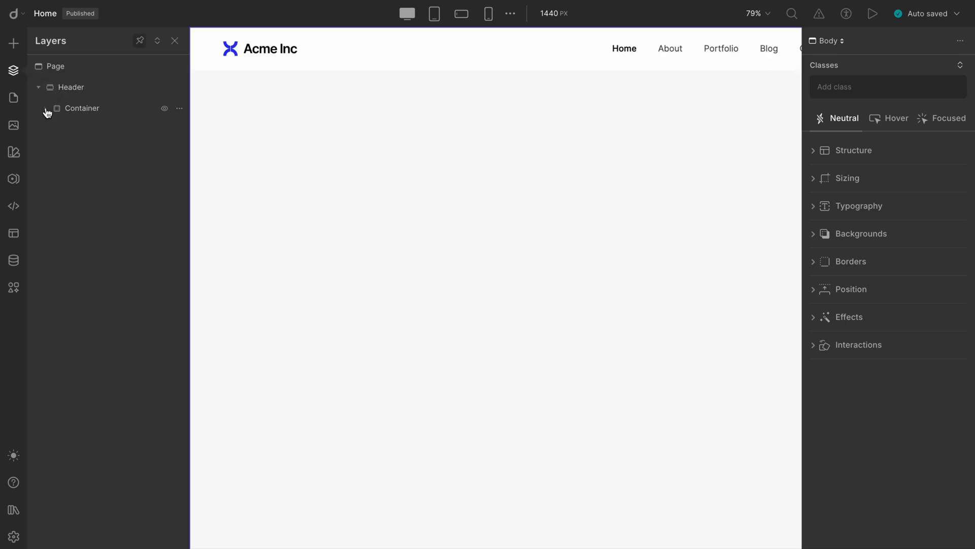
pyautogui.click(44, 108)
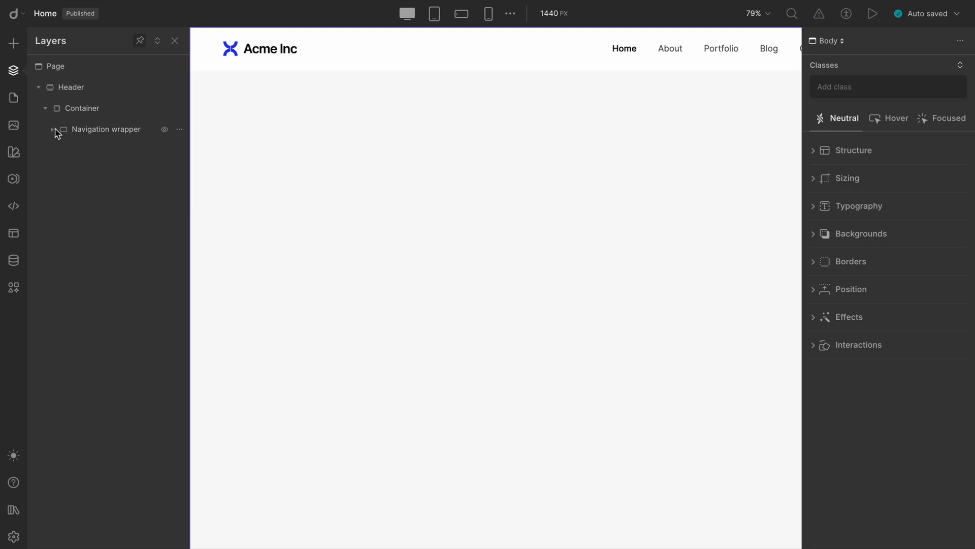
pyautogui.click(52, 128)
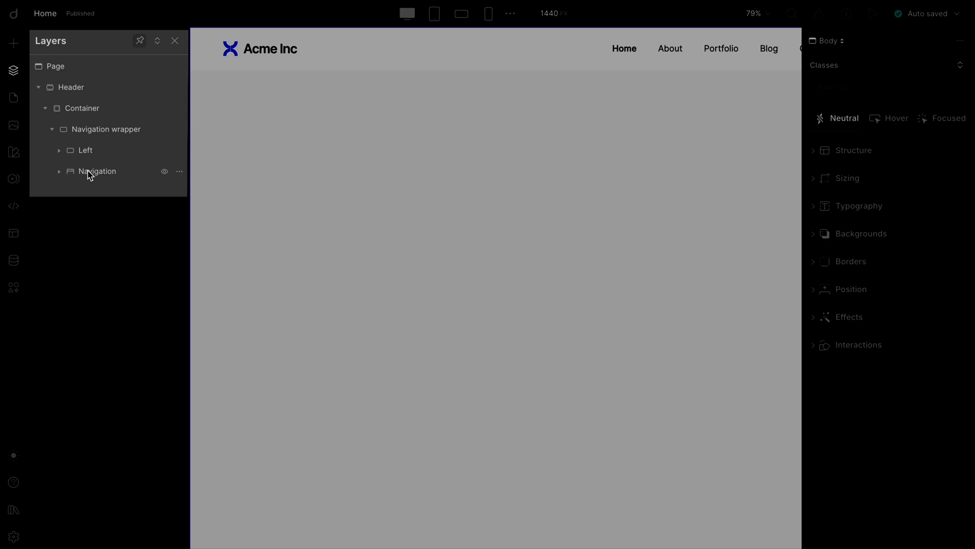
pyautogui.moveTo(222, 136)
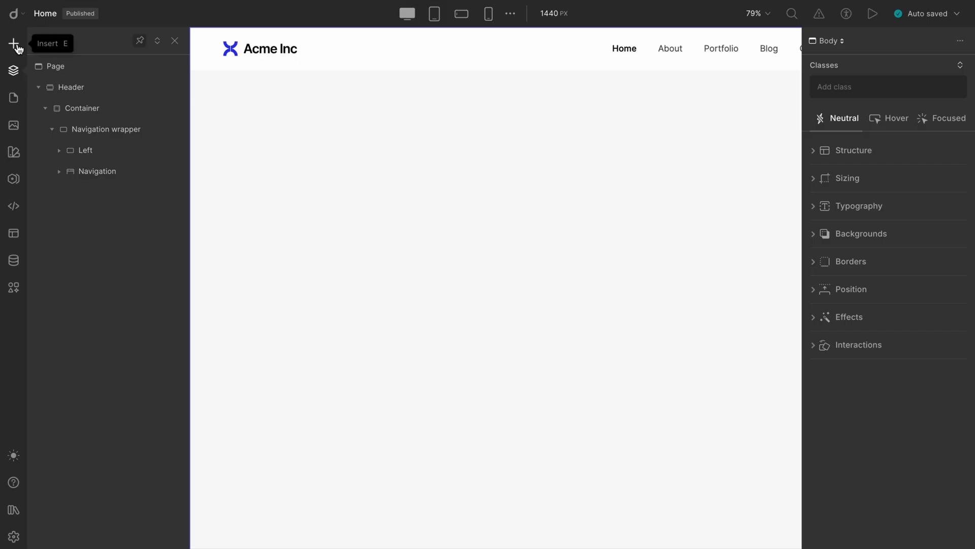
# - Remove the stray Navigation element and re-expand the header's nested layers
pyautogui.click(13, 42)
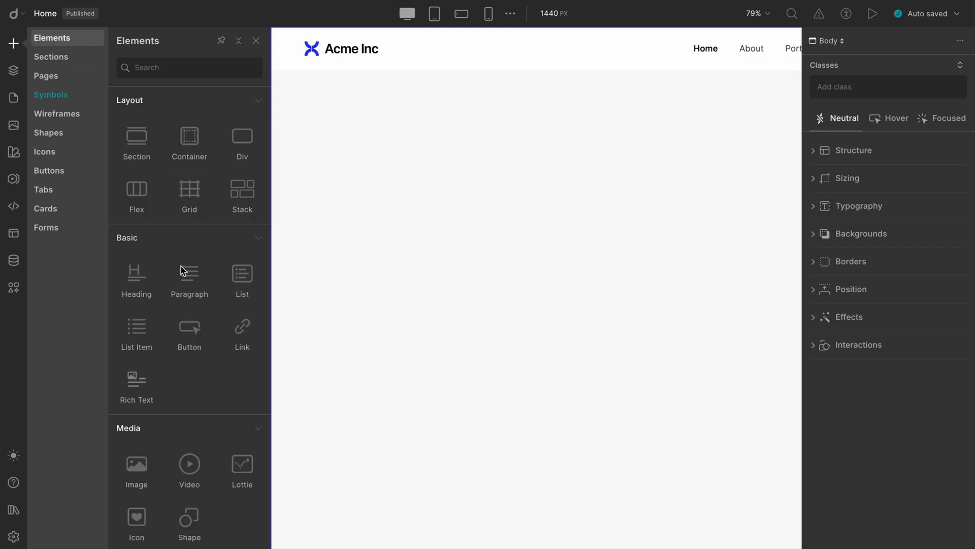
pyautogui.scroll(-3)
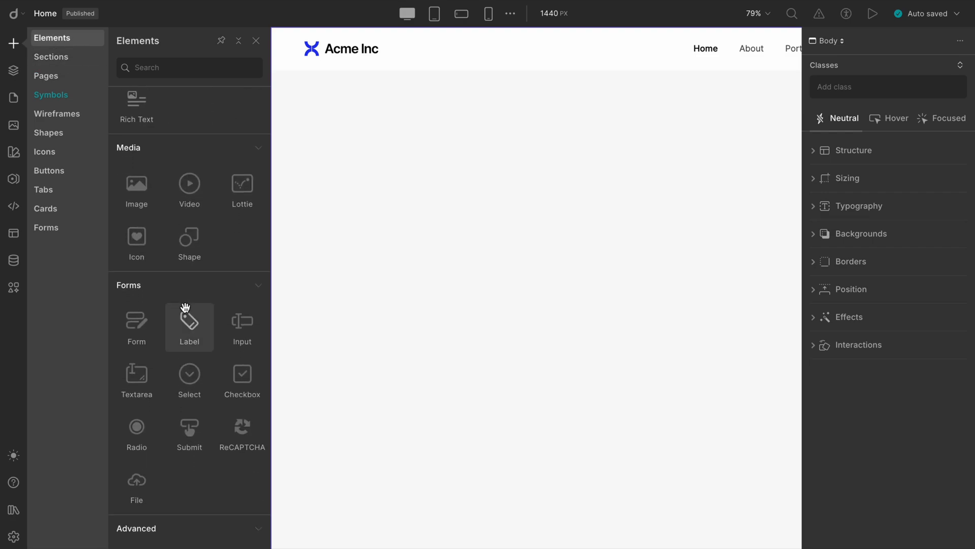
pyautogui.scroll(-3)
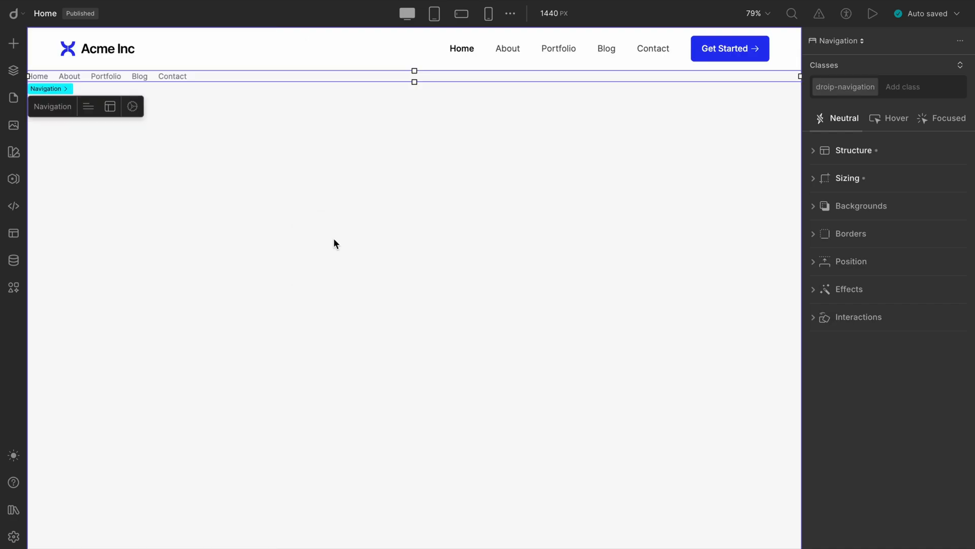
pyautogui.click(14, 70)
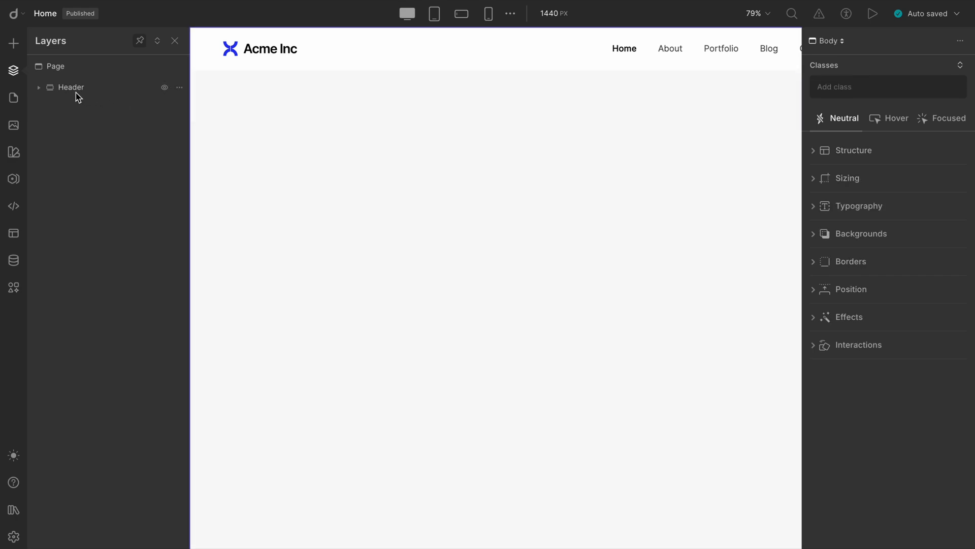
pyautogui.click(38, 87)
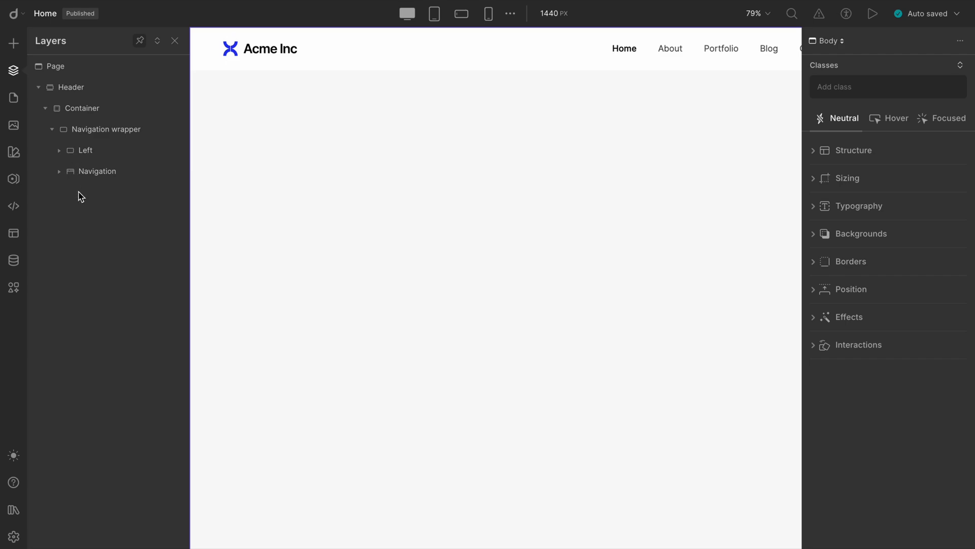
# - Give the page a yellow background and the Navigation wrapper a solid 000000 fill
pyautogui.click(861, 233)
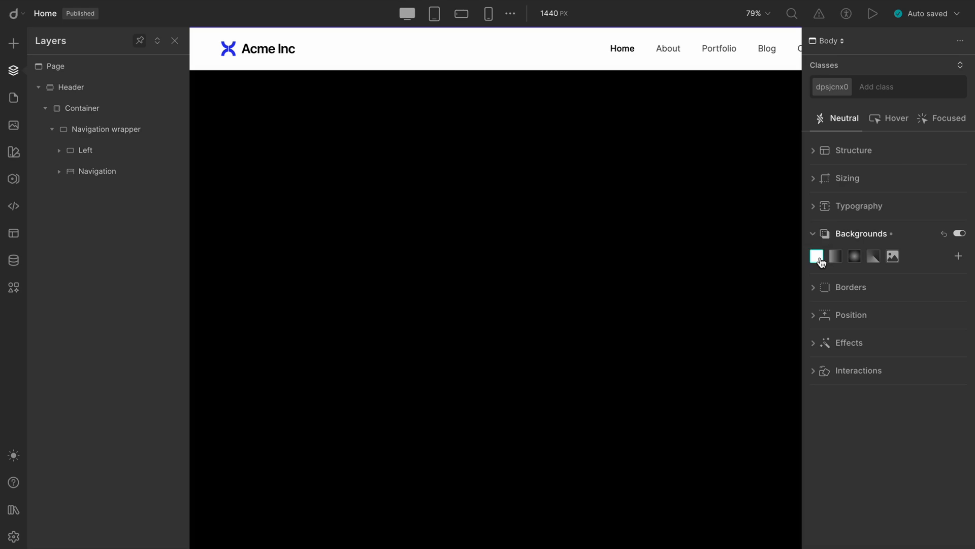
pyautogui.click(817, 256)
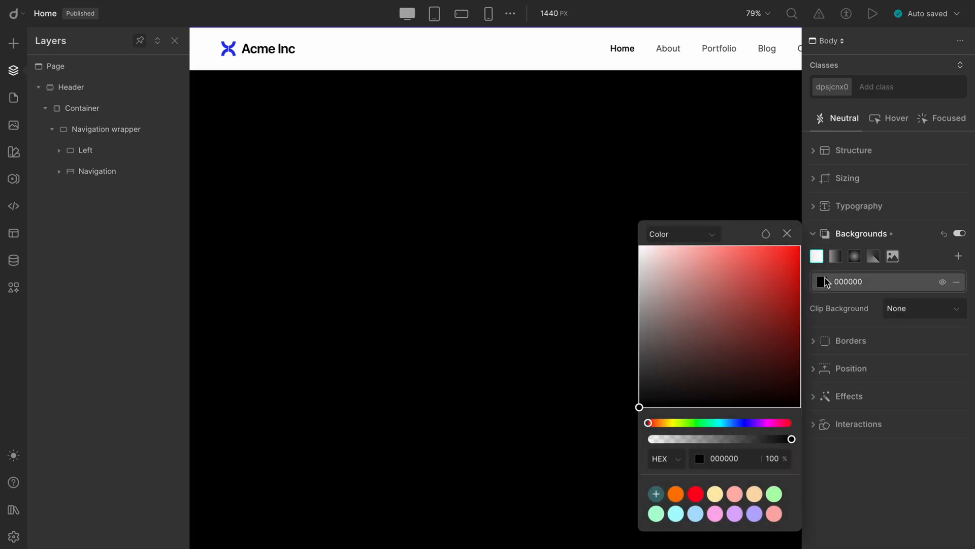
pyautogui.click(725, 458)
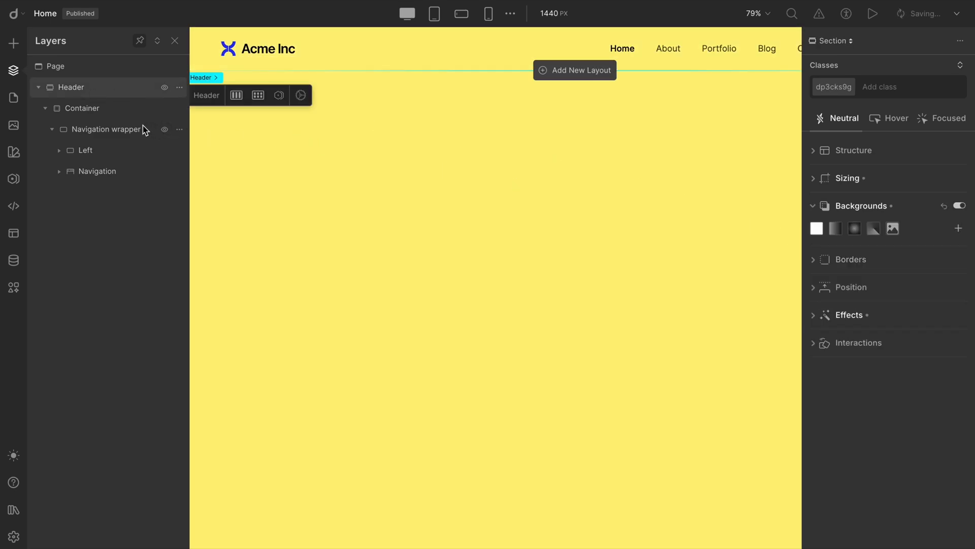
pyautogui.click(105, 128)
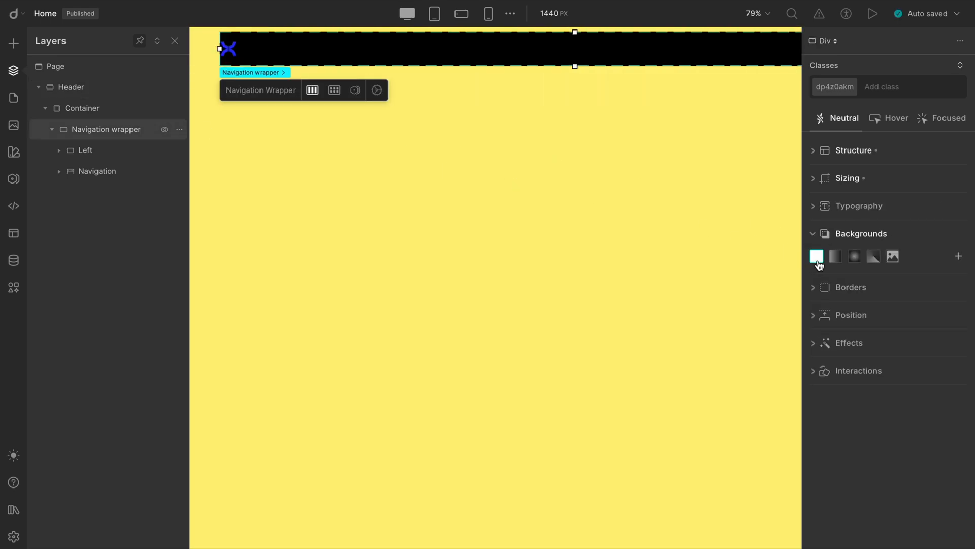
pyautogui.click(817, 255)
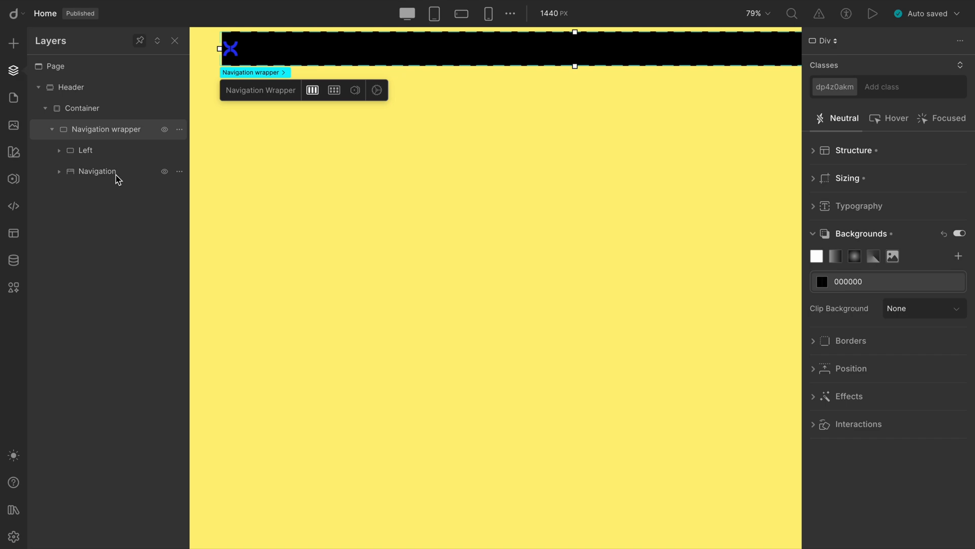
# - Expand all layers inside Navigation and select the Home link text
pyautogui.click(180, 171)
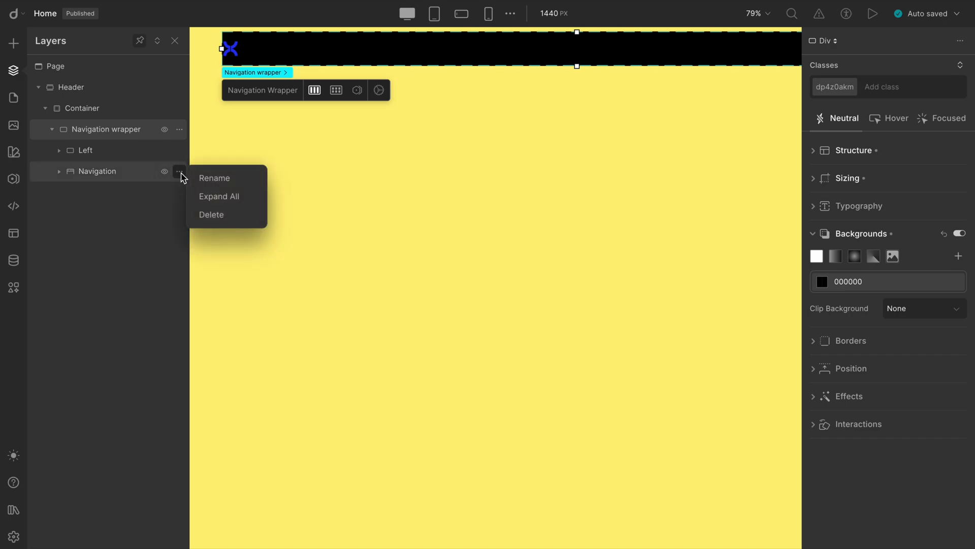
pyautogui.click(218, 196)
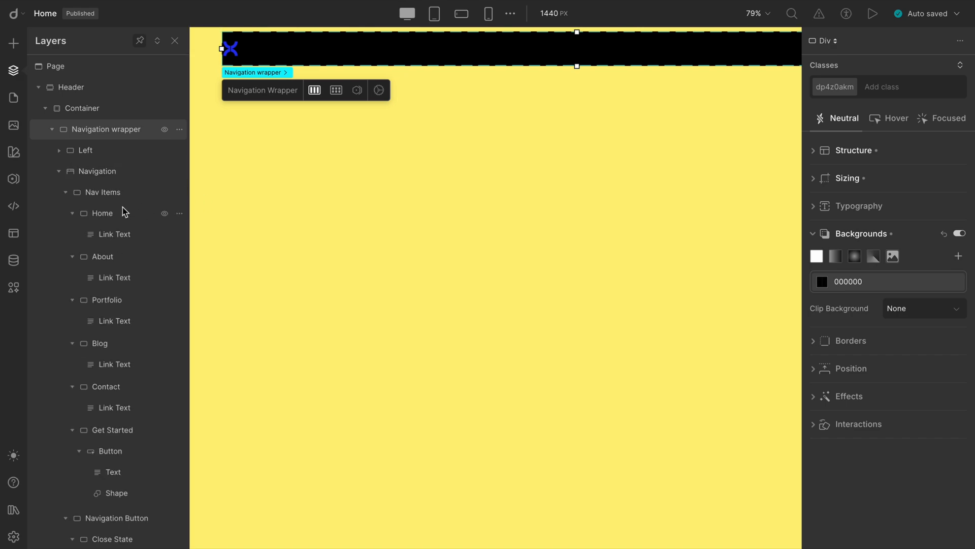
pyautogui.click(114, 234)
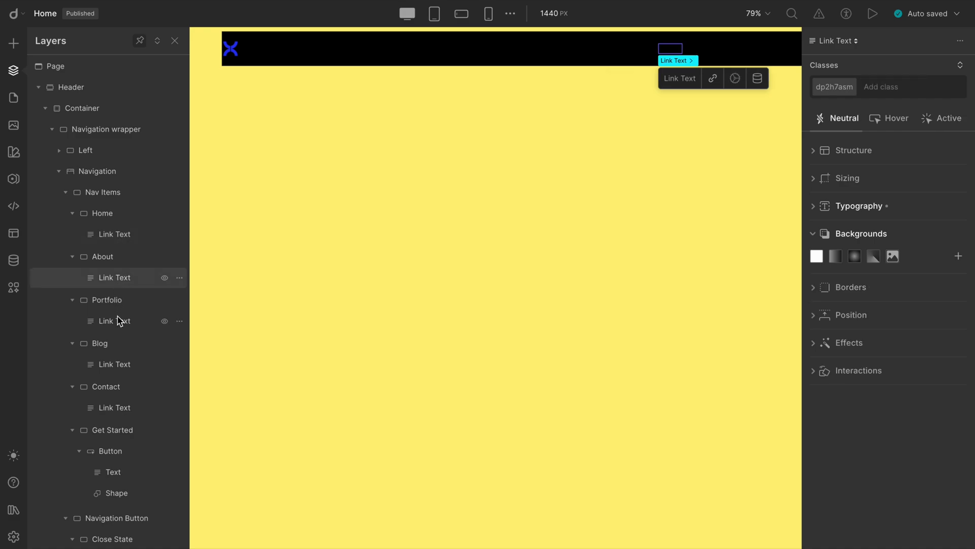
pyautogui.click(114, 320)
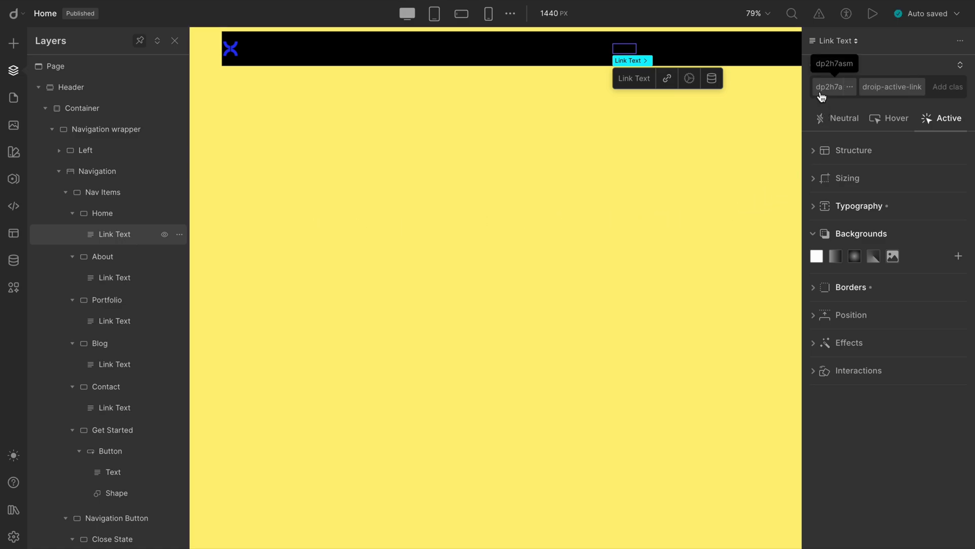
pyautogui.moveTo(837, 94)
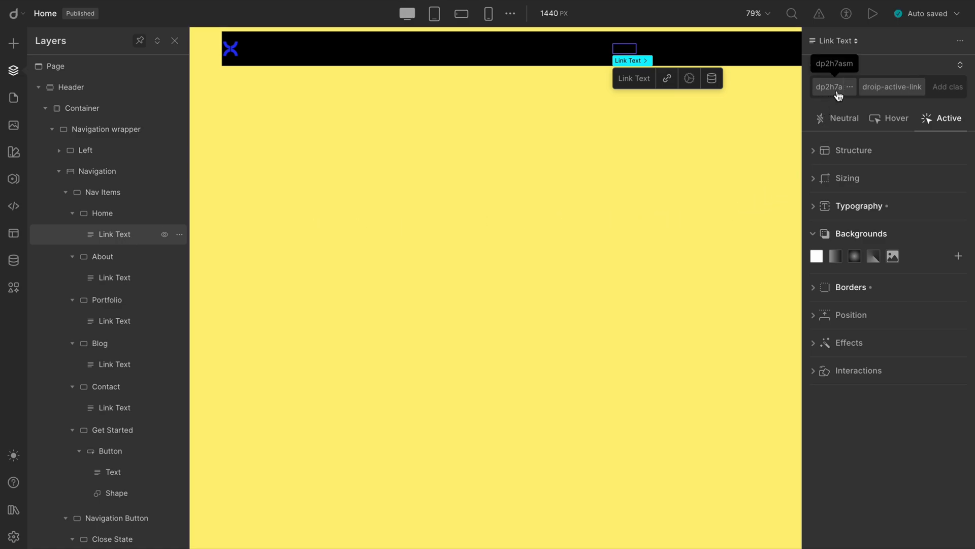
# - Give the Home link's active-link class medium text weight and a border style
pyautogui.click(841, 87)
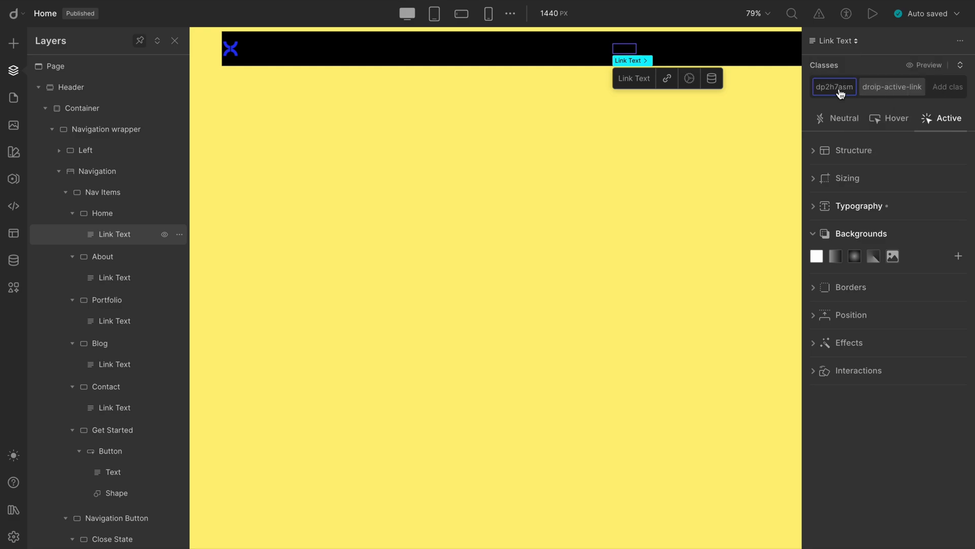
pyautogui.click(859, 206)
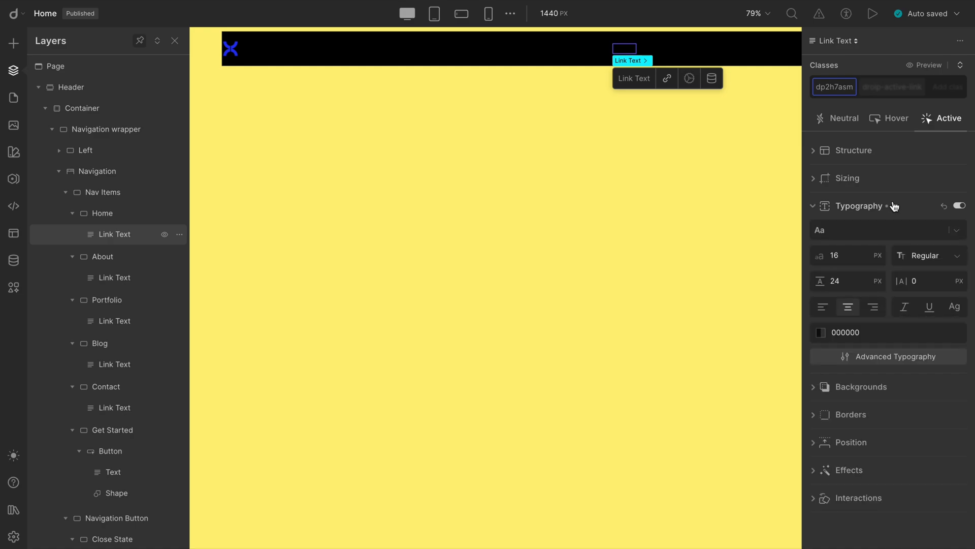
pyautogui.click(858, 206)
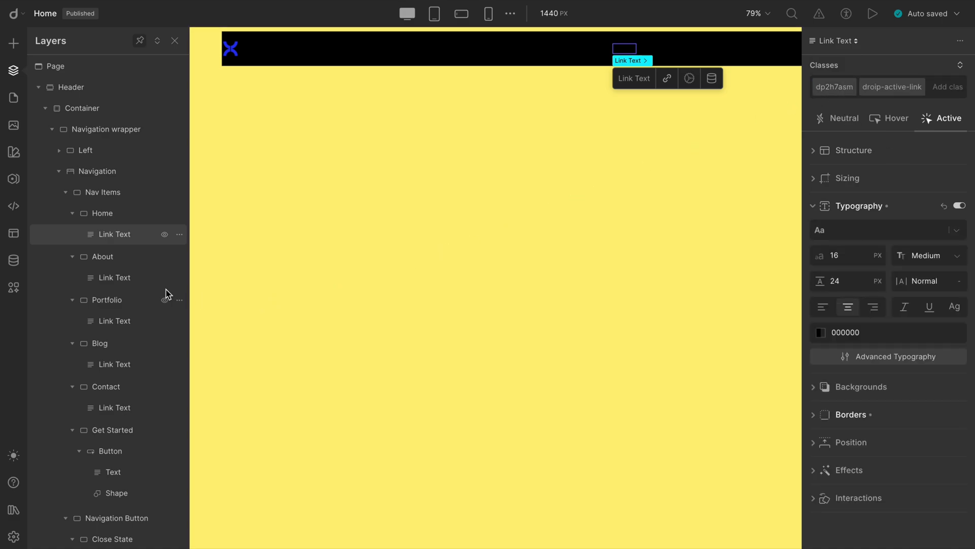
pyautogui.click(113, 278)
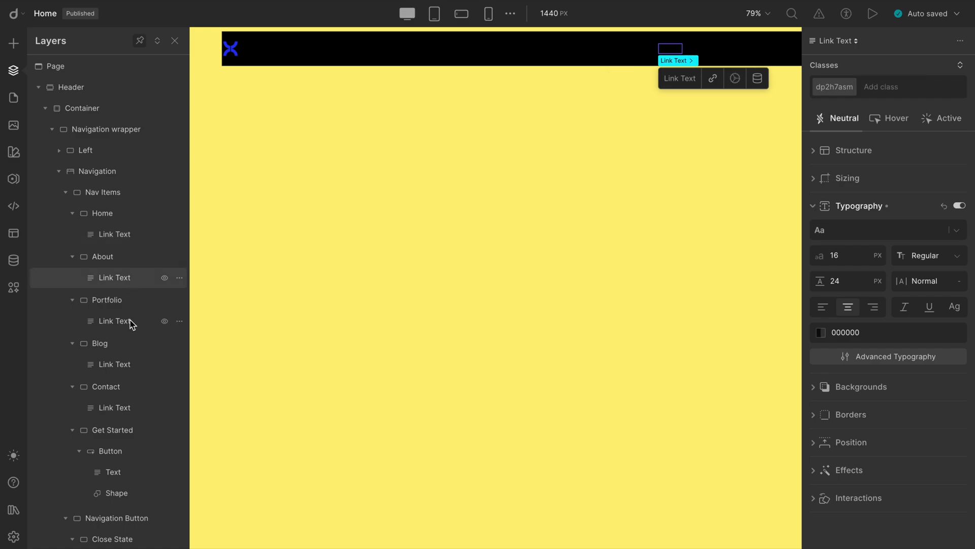
pyautogui.click(114, 321)
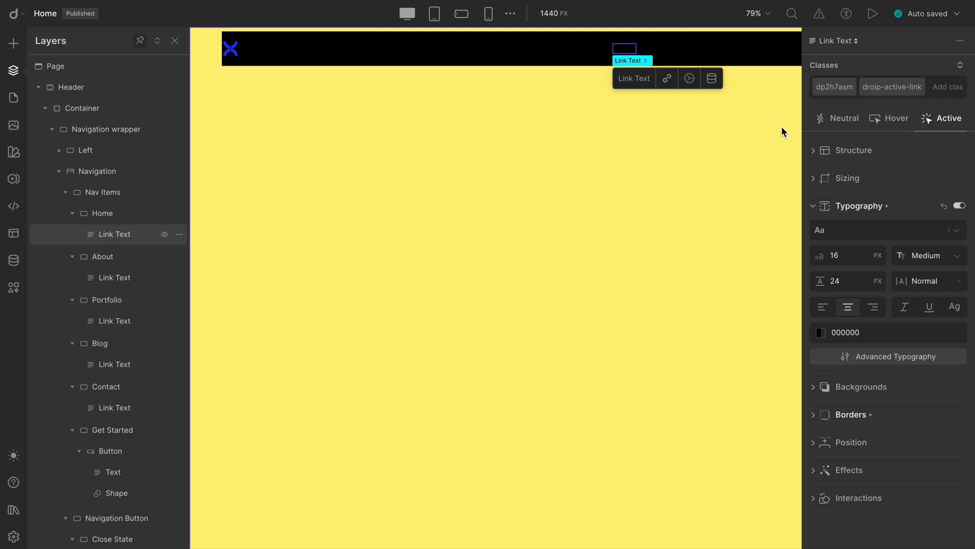
pyautogui.moveTo(887, 89)
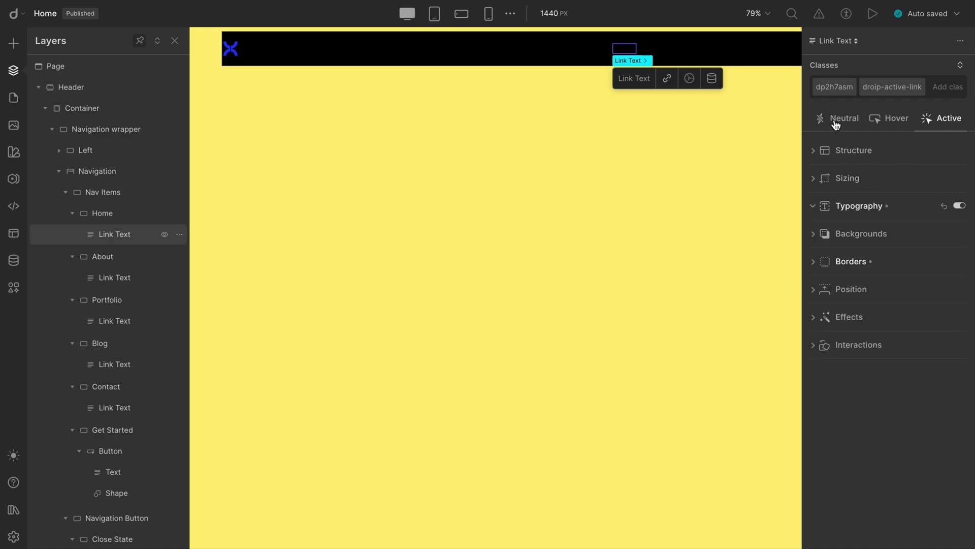
pyautogui.click(845, 117)
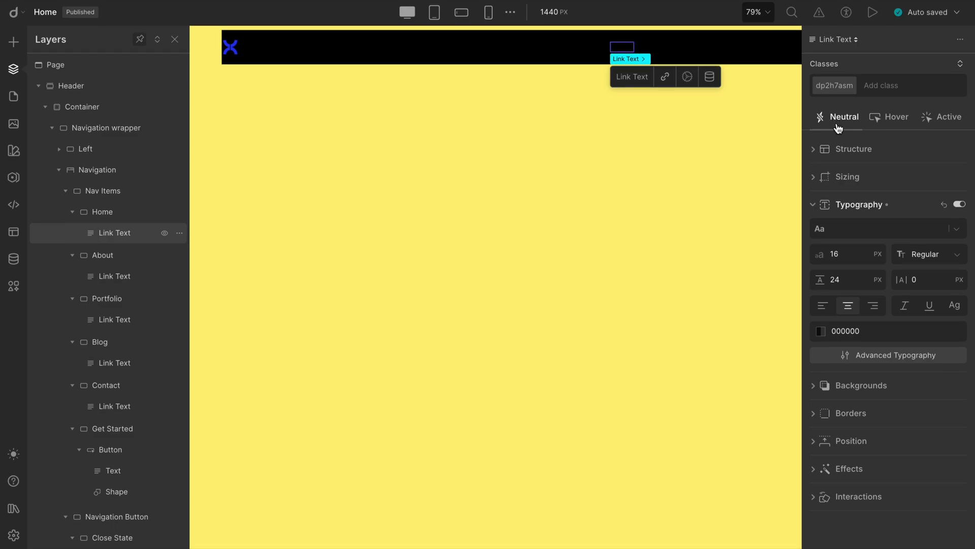
pyautogui.click(834, 85)
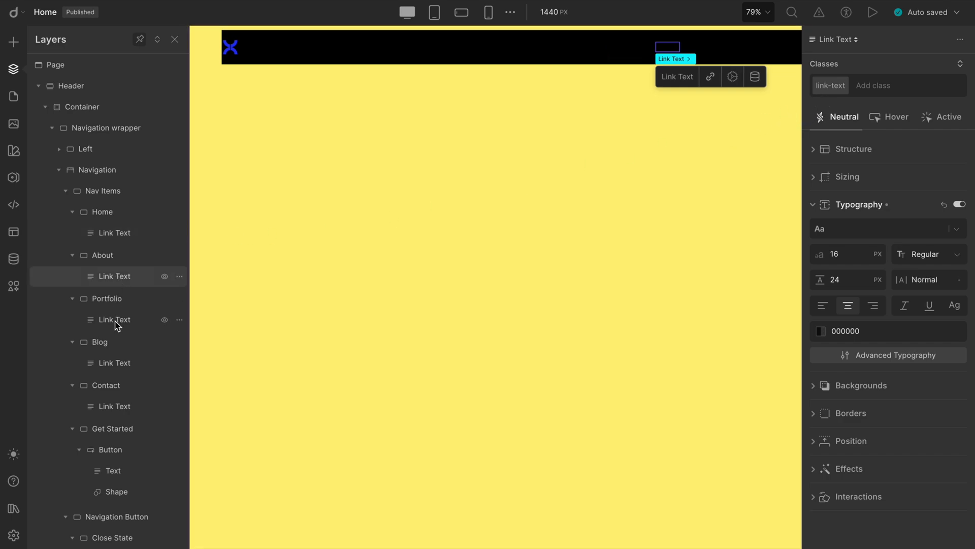
# - Set the Link Text typography colour to FFFFFF
pyautogui.click(115, 362)
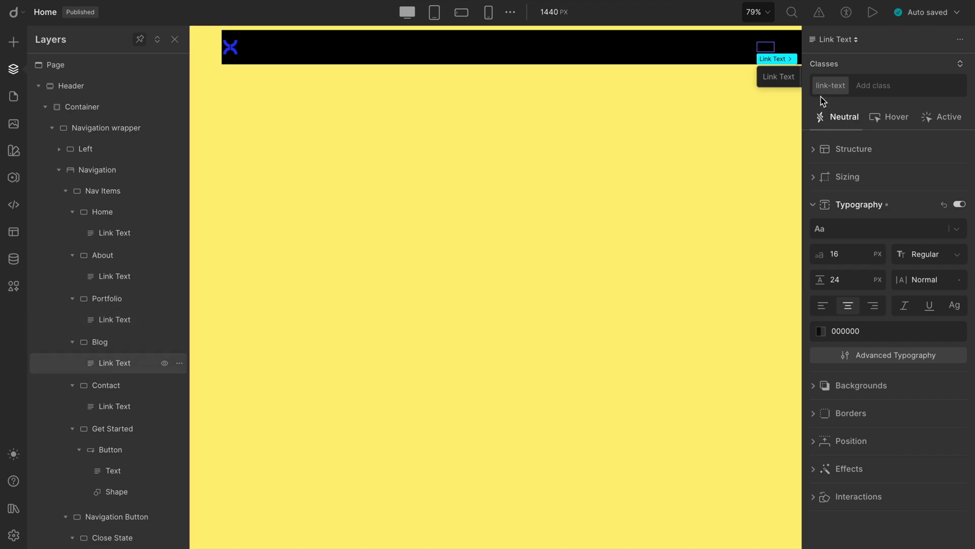
pyautogui.moveTo(824, 329)
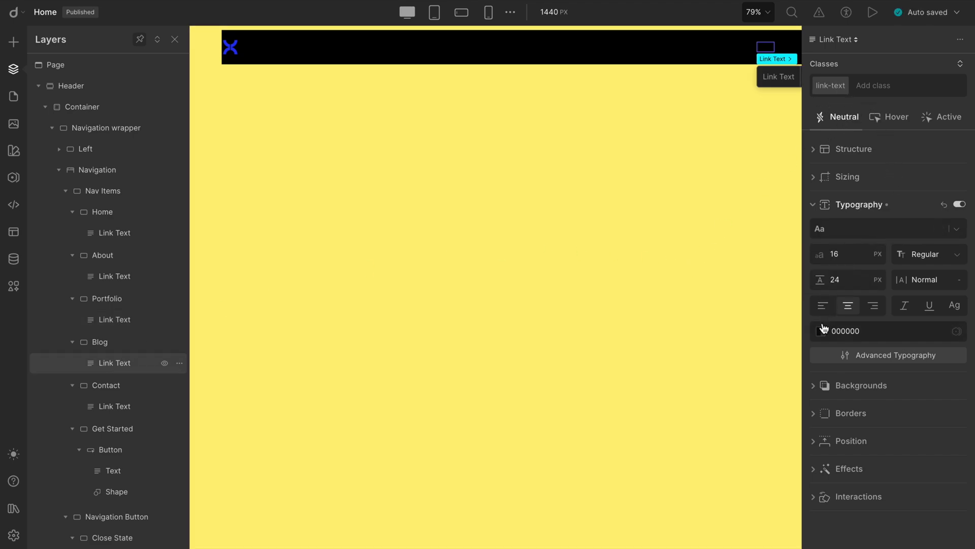
pyautogui.click(823, 331)
pyautogui.write('FFFFFF')
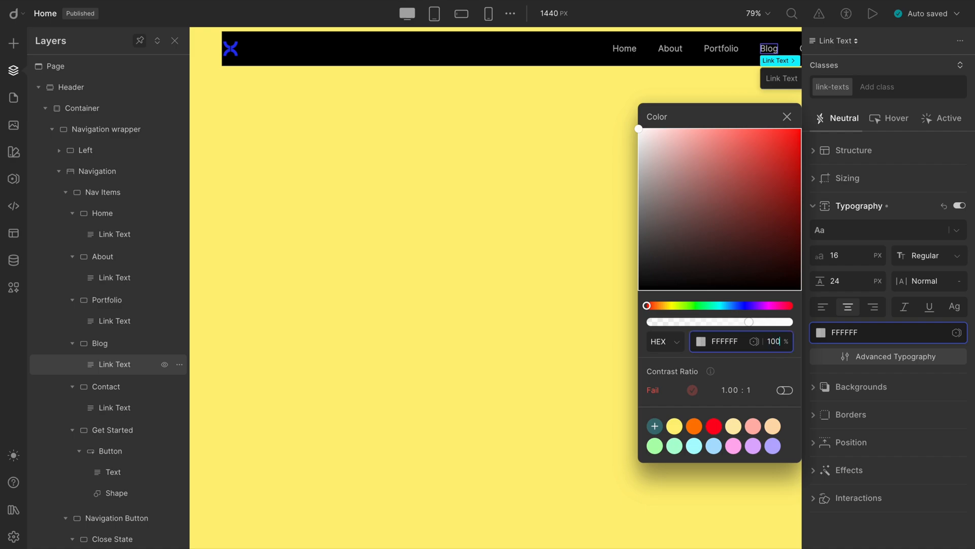
pyautogui.click(787, 117)
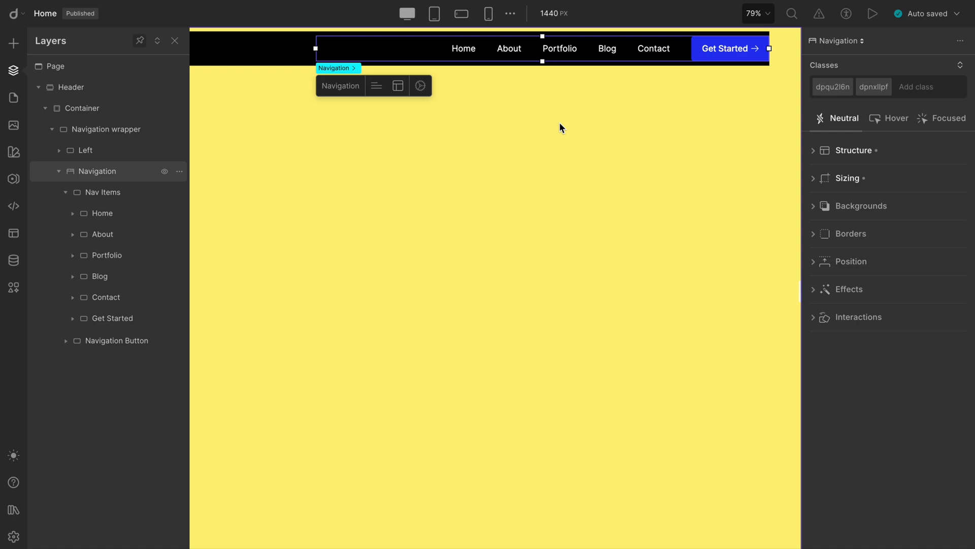
pyautogui.moveTo(509, 49)
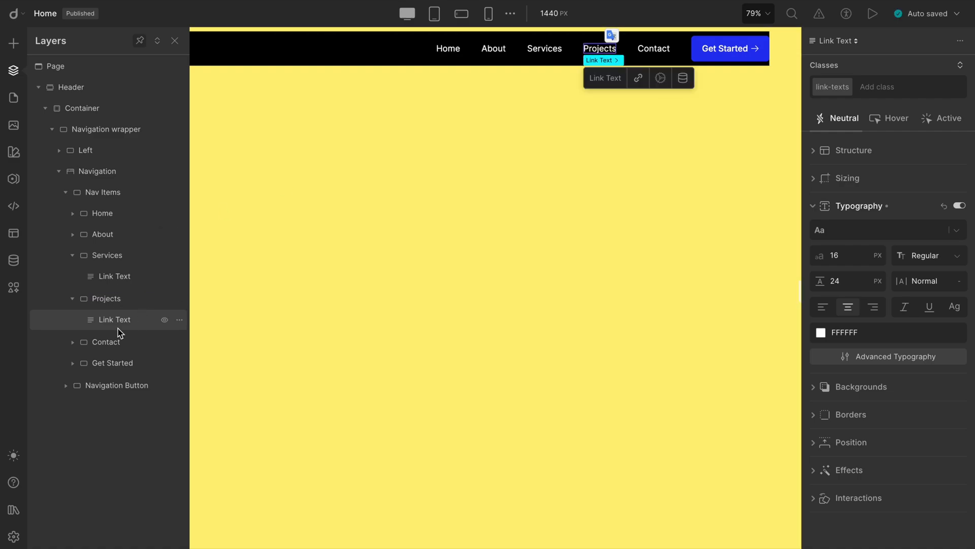
# - Select the Contact item in Layers to delete it
pyautogui.click(106, 341)
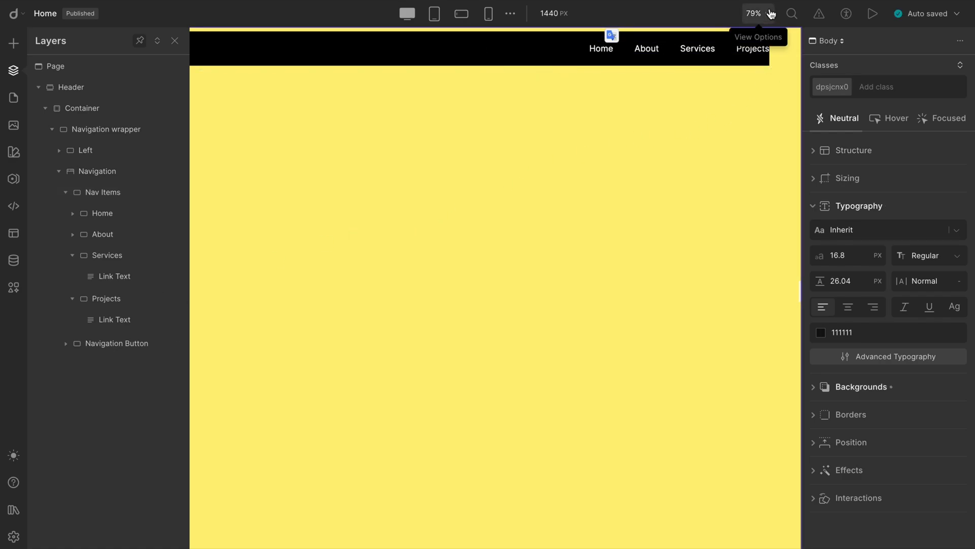
# - Scale the canvas to default and update the logo Shape with pasted SVG code
pyautogui.click(754, 13)
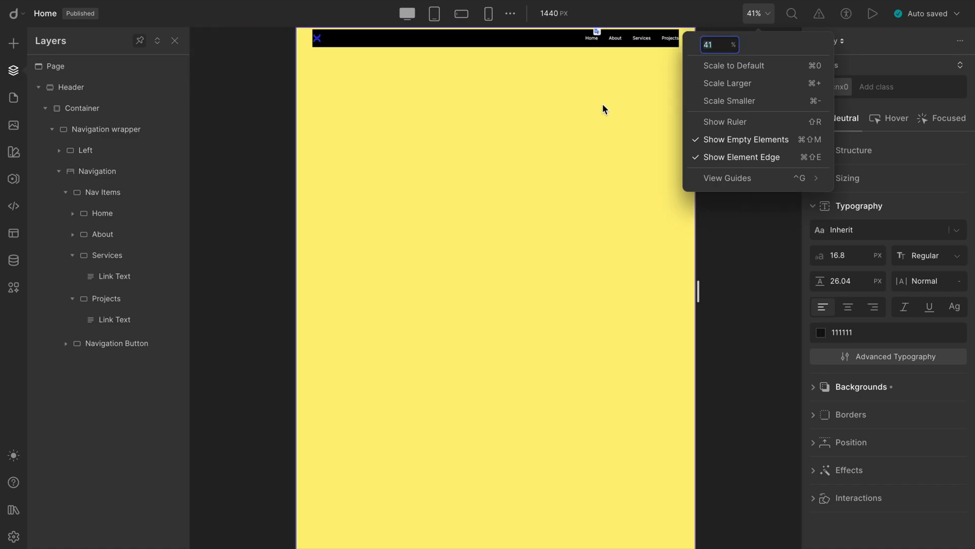
pyautogui.click(745, 33)
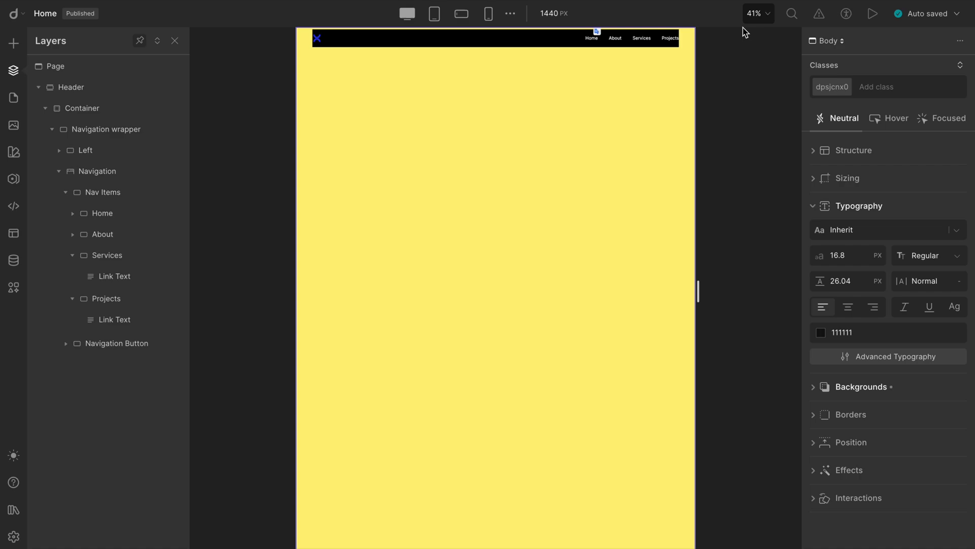
pyautogui.click(754, 14)
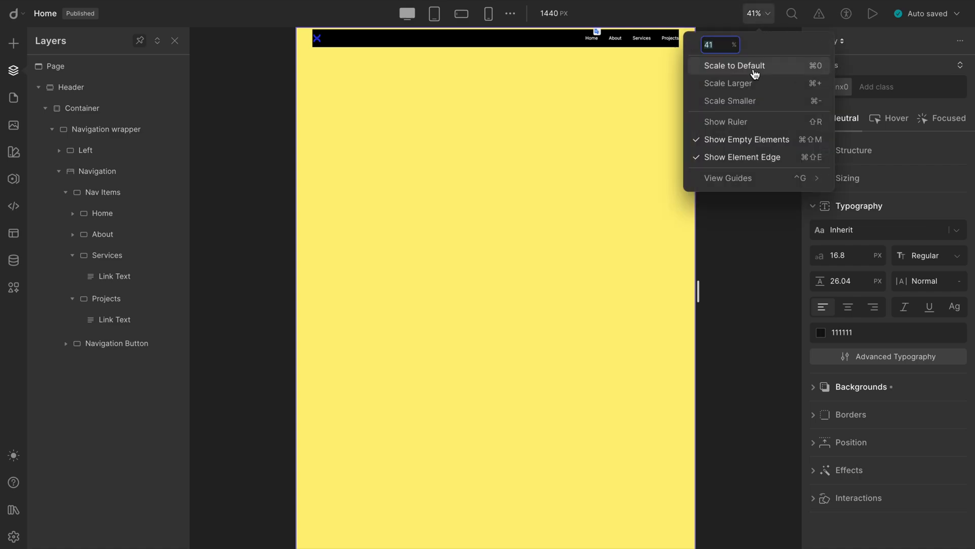
pyautogui.click(734, 65)
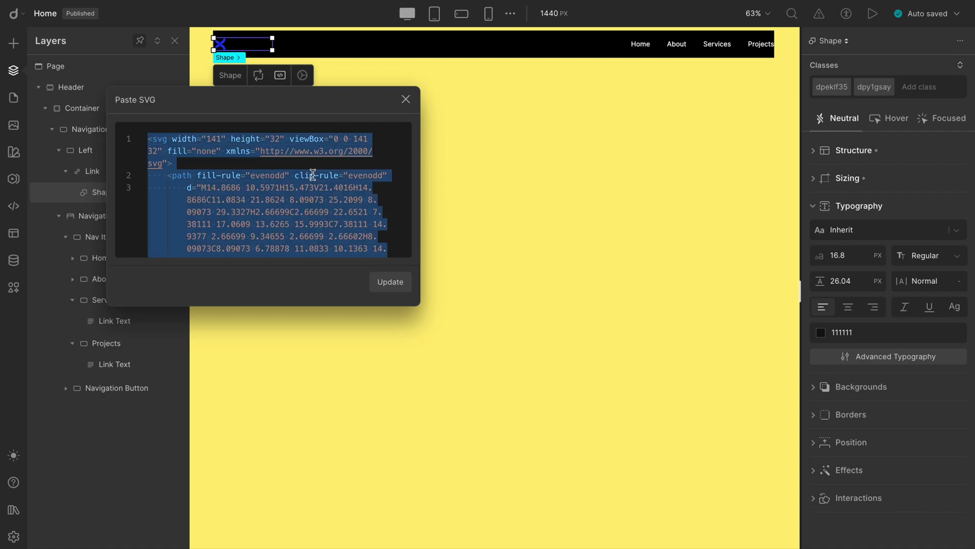
pyautogui.click(405, 99)
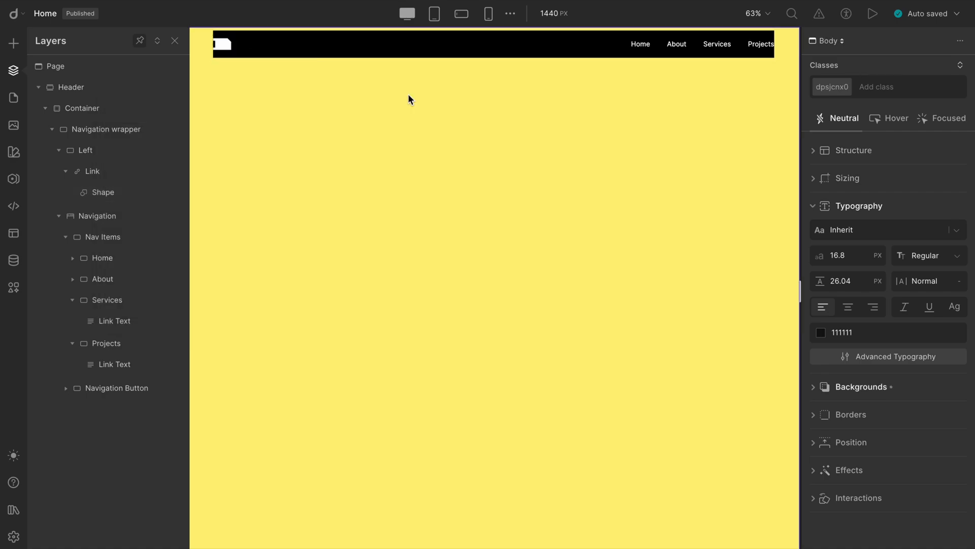
# - Pad the Header and give the Navigation wrapper left and right padding
pyautogui.click(211, 53)
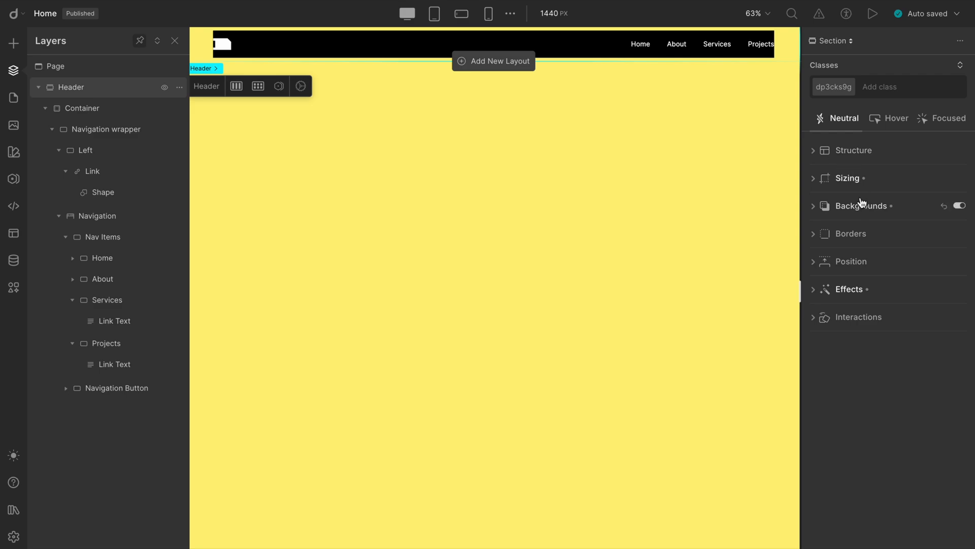
pyautogui.click(854, 150)
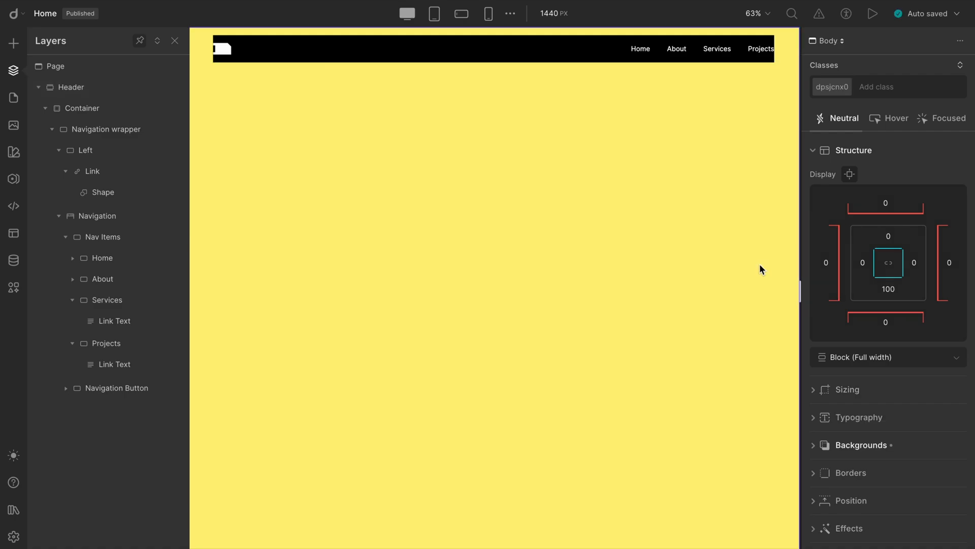
pyautogui.moveTo(261, 180)
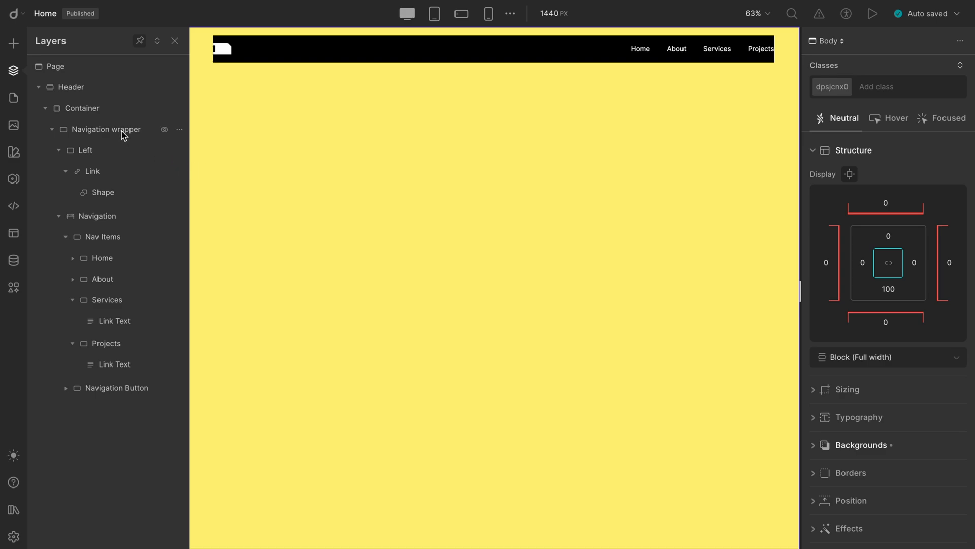
pyautogui.click(106, 129)
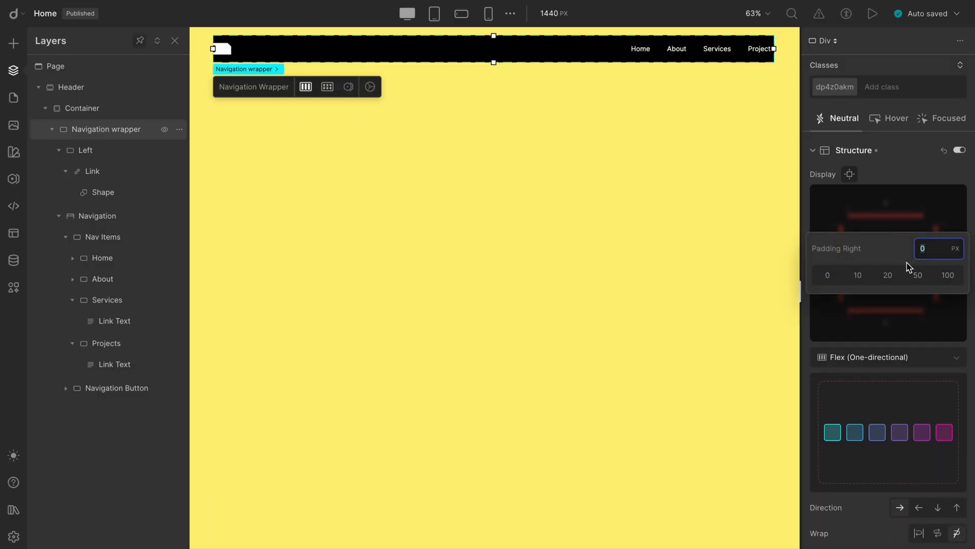
pyautogui.click(887, 274)
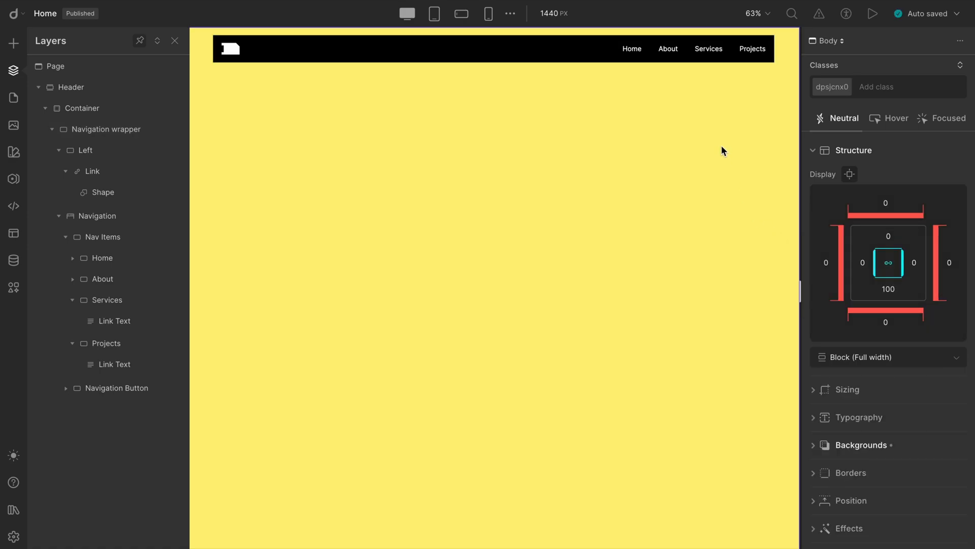
pyautogui.moveTo(284, 270)
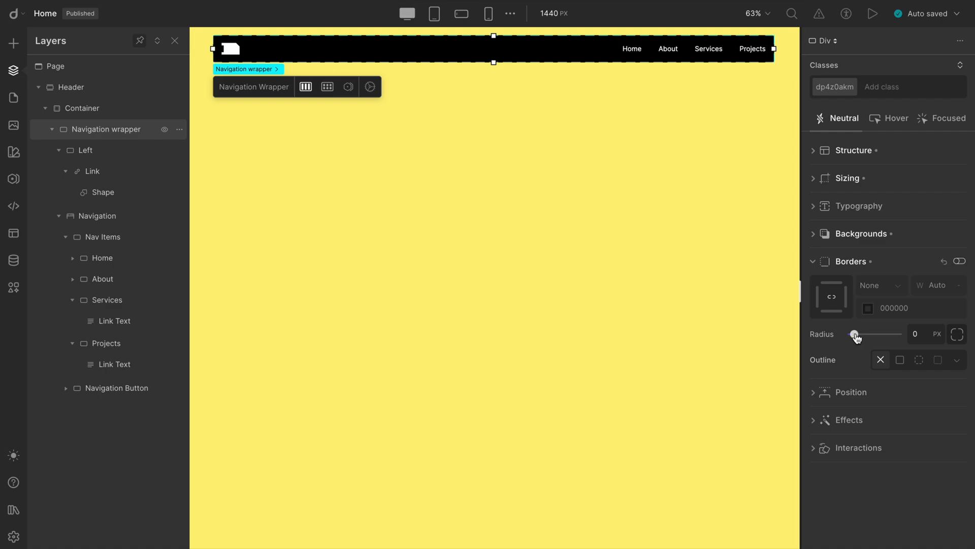
# - Drag the Navigation wrapper's border Radius slider to about 3 px
pyautogui.moveTo(854, 335); pyautogui.dragTo(857, 335)
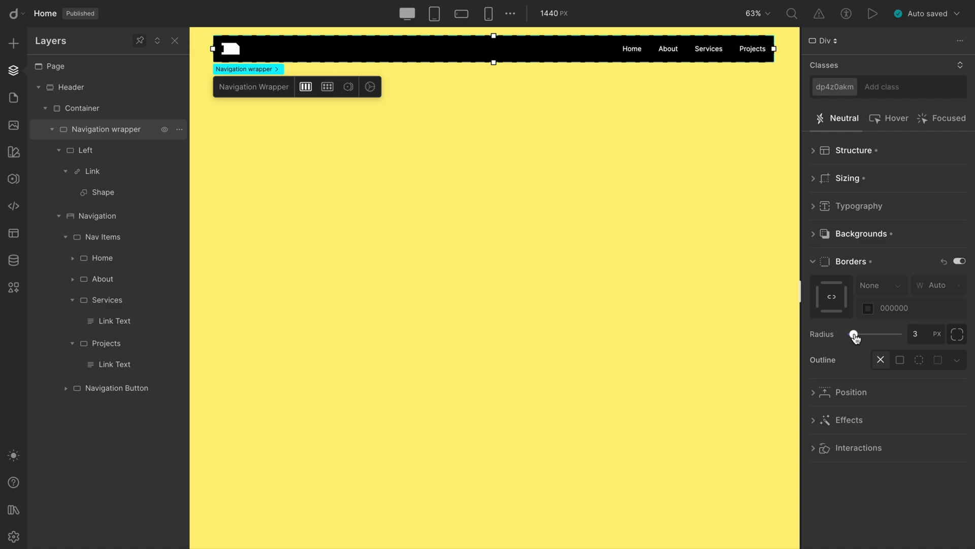
pyautogui.moveTo(854, 335); pyautogui.dragTo(857, 335)
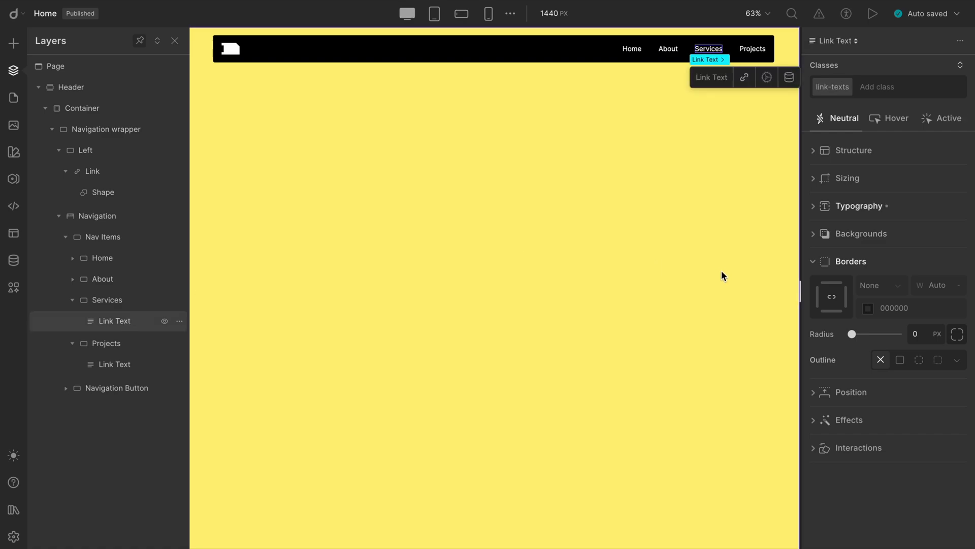
# - Expand the Services link's Typography and open the font family list
pyautogui.click(859, 206)
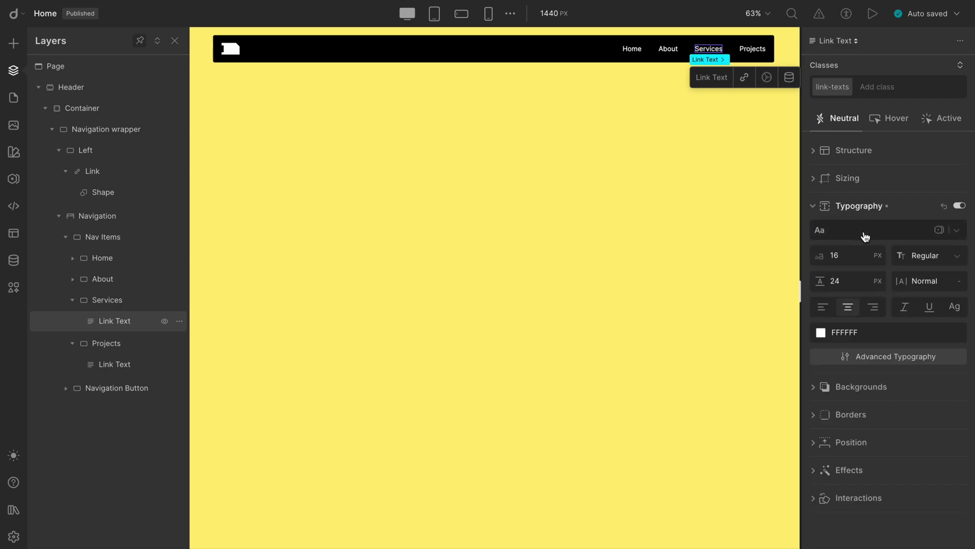
pyautogui.click(884, 230)
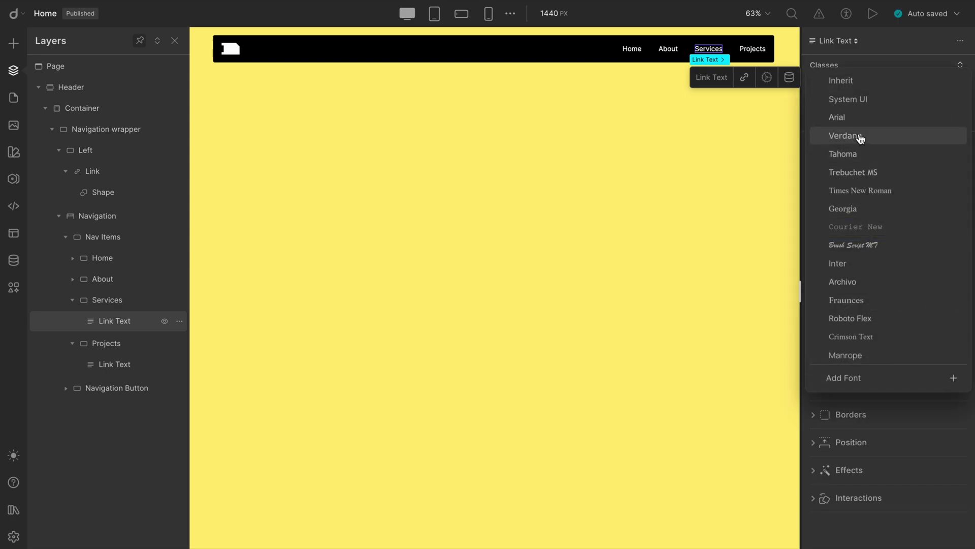
pyautogui.moveTo(889, 264)
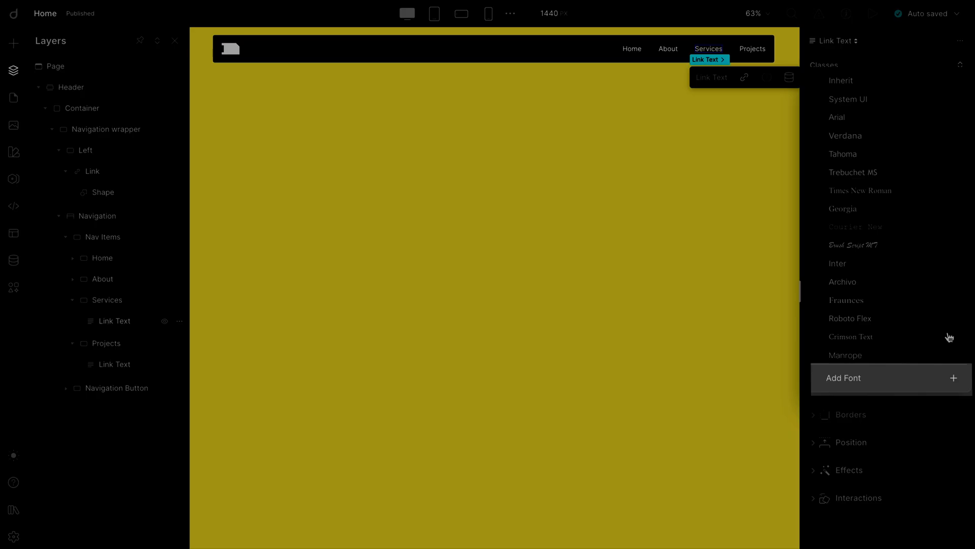
# - Add the Jersey 10 Google font to the site's font library
pyautogui.click(844, 378)
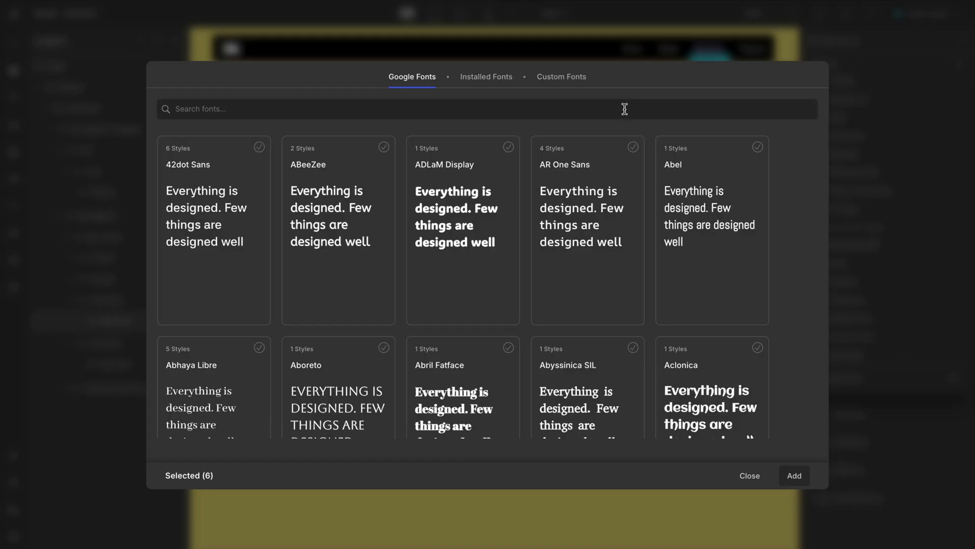
pyautogui.write('Jersey 10')
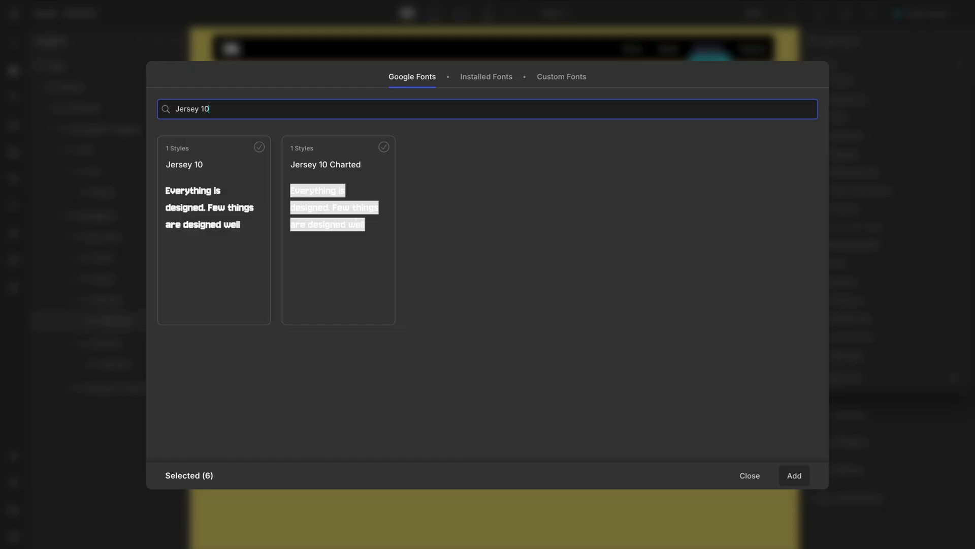
pyautogui.click(258, 147)
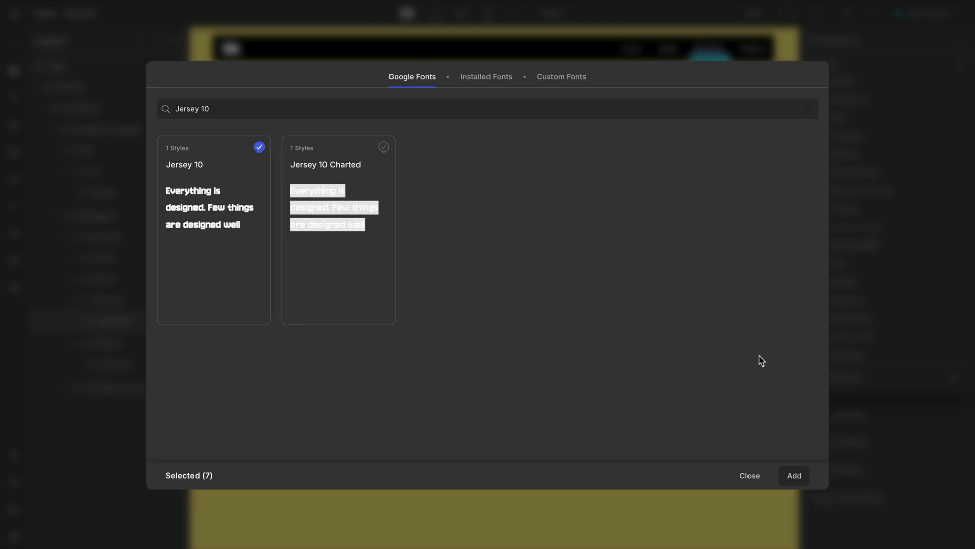
pyautogui.click(485, 77)
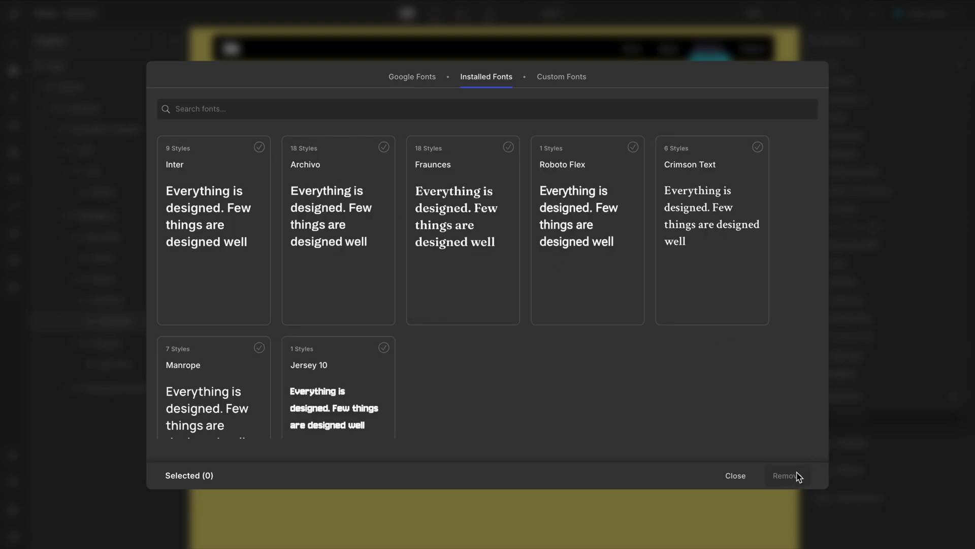
pyautogui.scroll(-3)
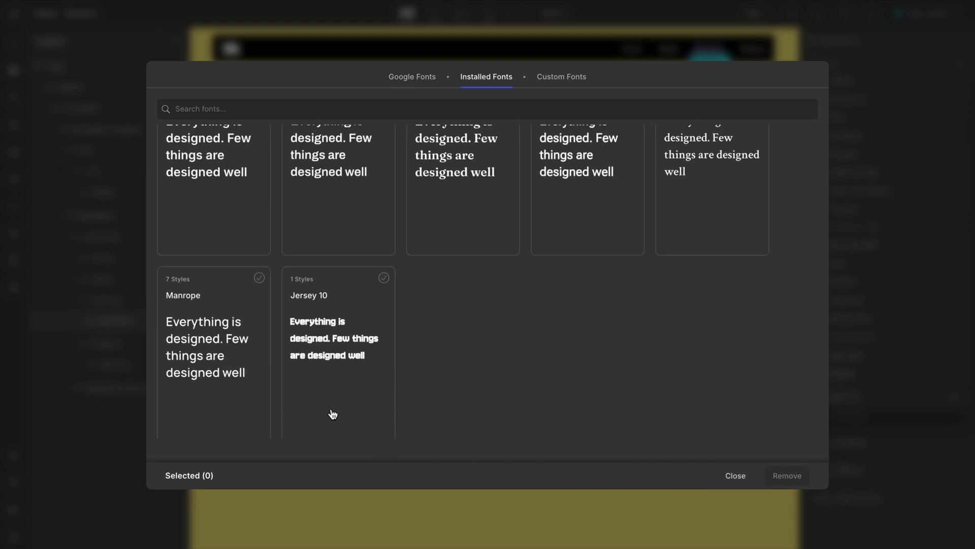
pyautogui.click(734, 475)
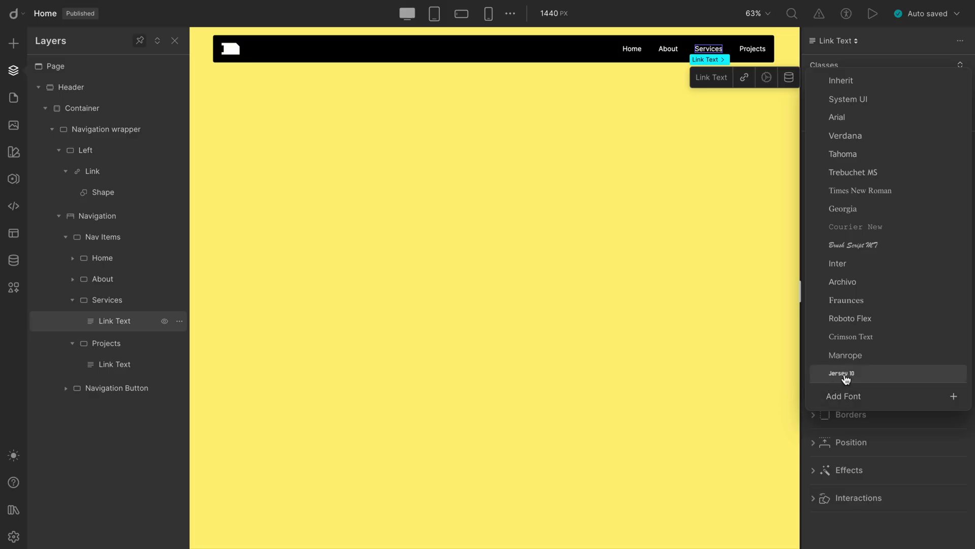
# - Style the nav link text in Jersey 10 at 18 px, then select the Home link text
pyautogui.click(842, 374)
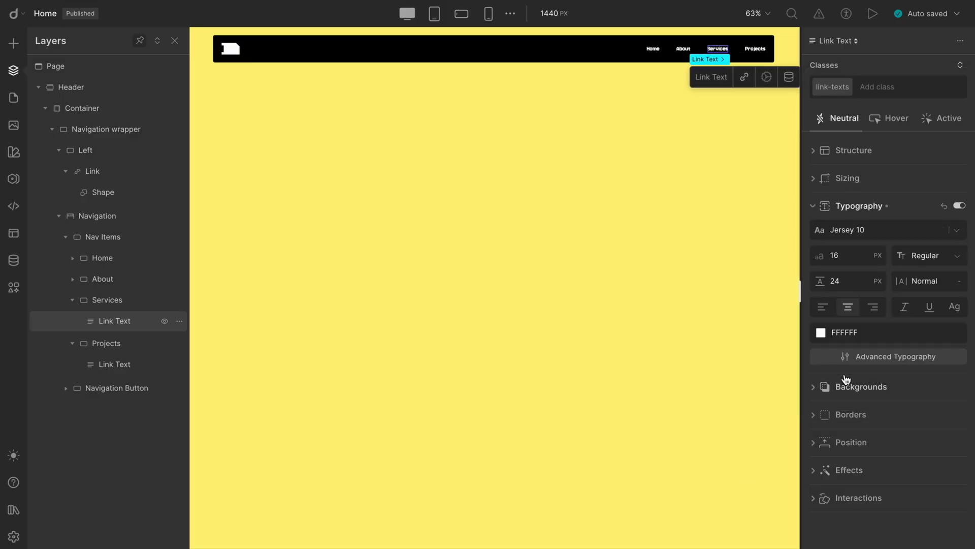
pyautogui.click(843, 255)
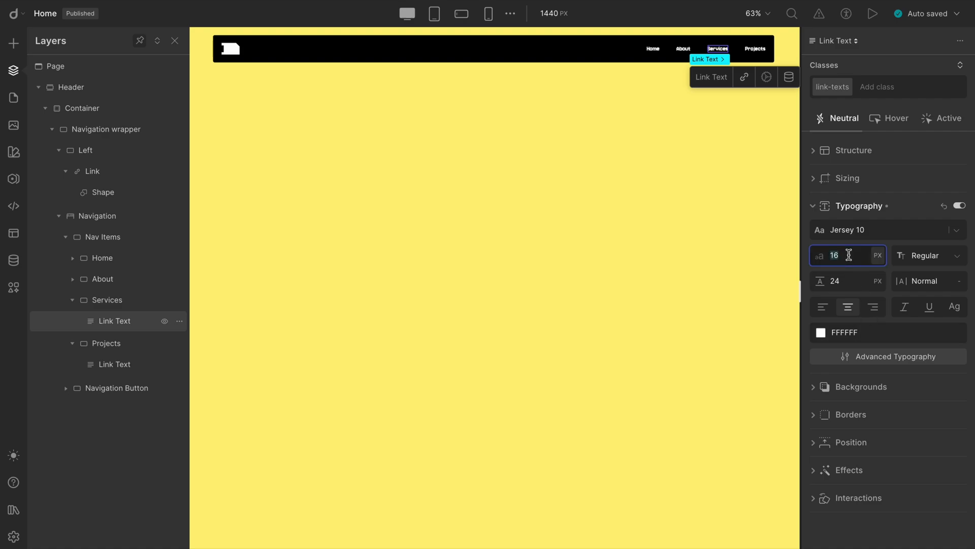
pyautogui.write('18')
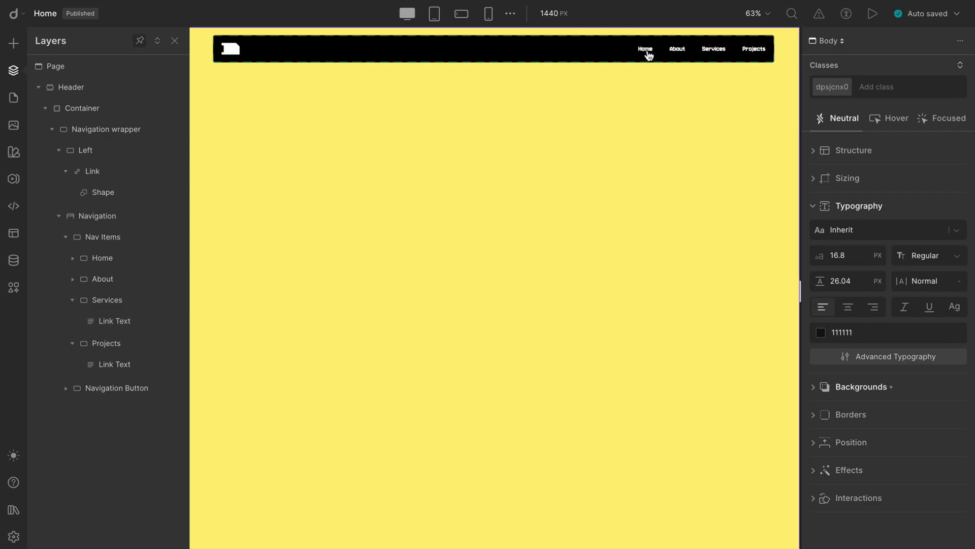
pyautogui.click(645, 49)
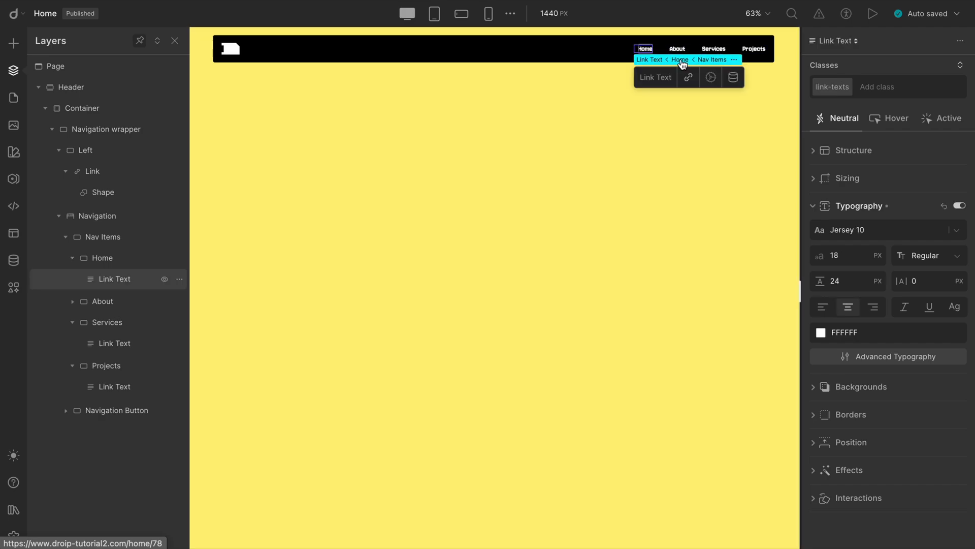
# - Link the Home nav text to the Home page and show the site pages list
pyautogui.click(688, 77)
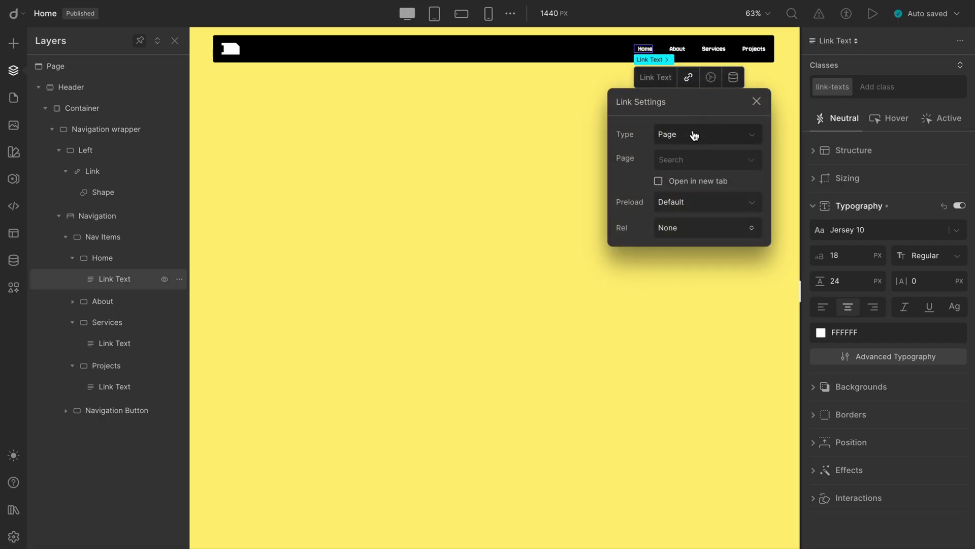
pyautogui.click(706, 134)
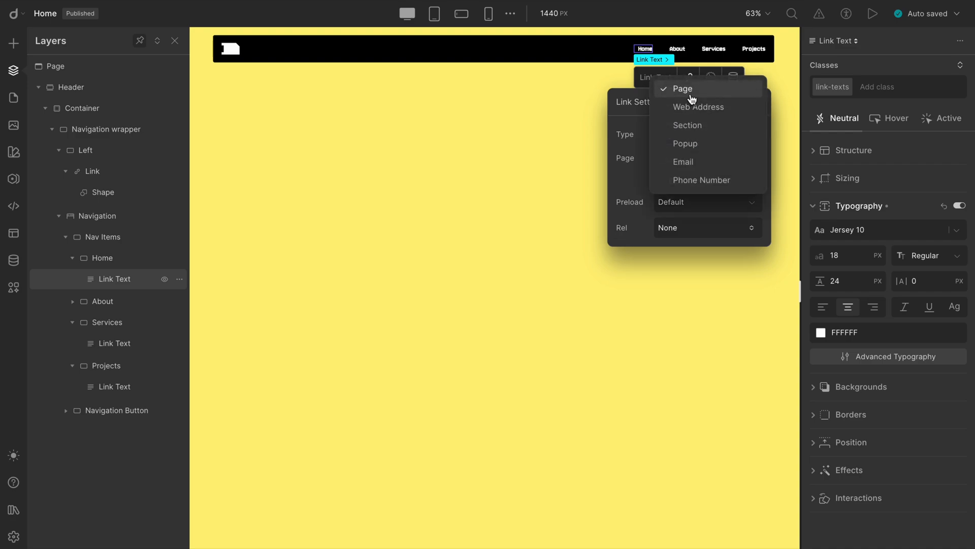
pyautogui.moveTo(698, 94)
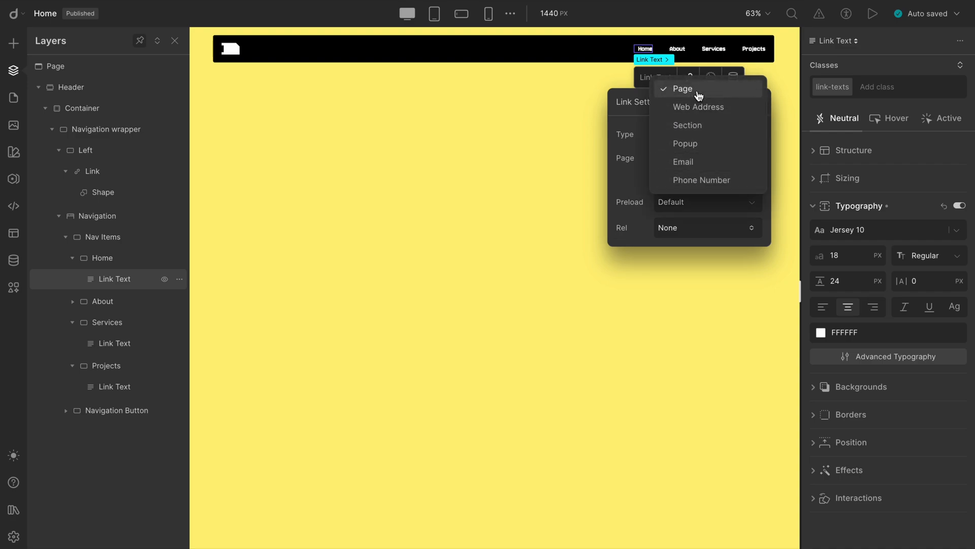
pyautogui.click(682, 88)
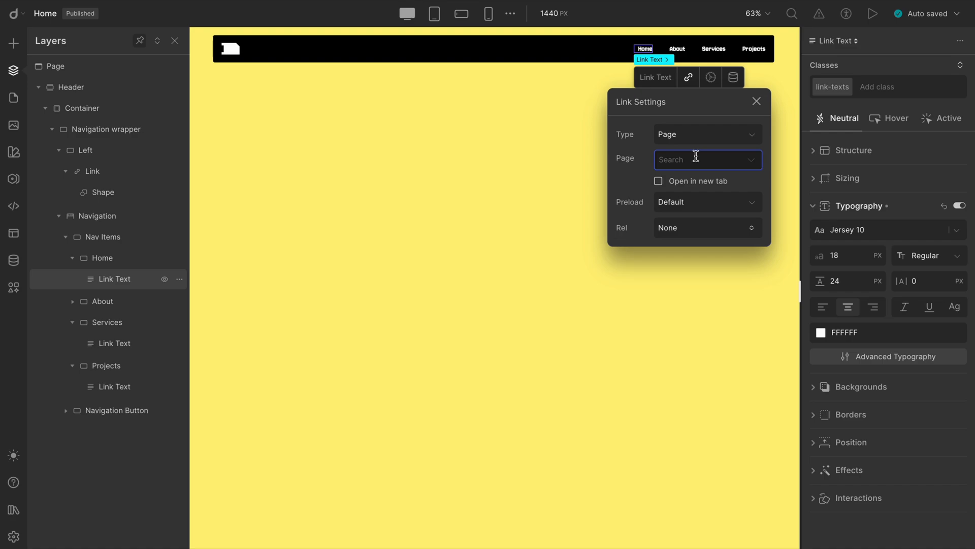
pyautogui.write('home')
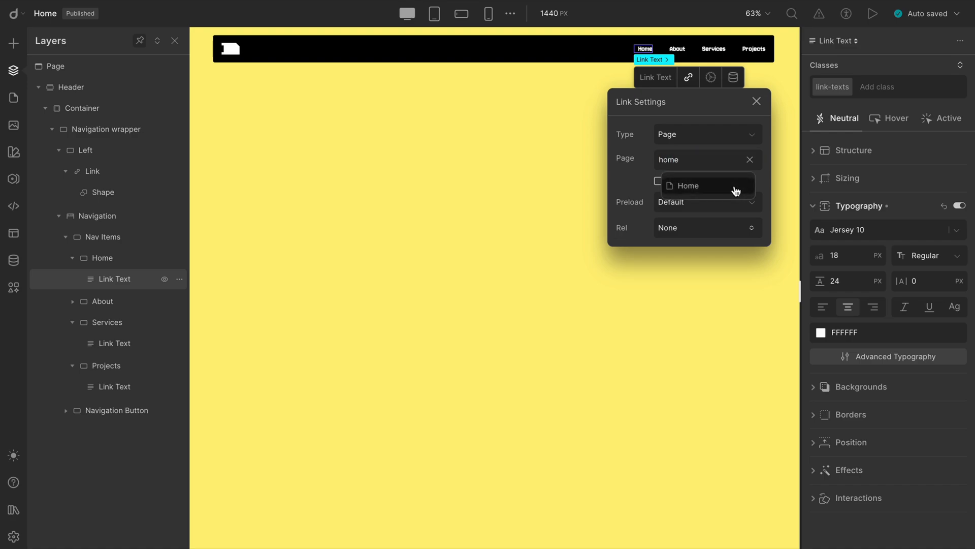
pyautogui.click(688, 186)
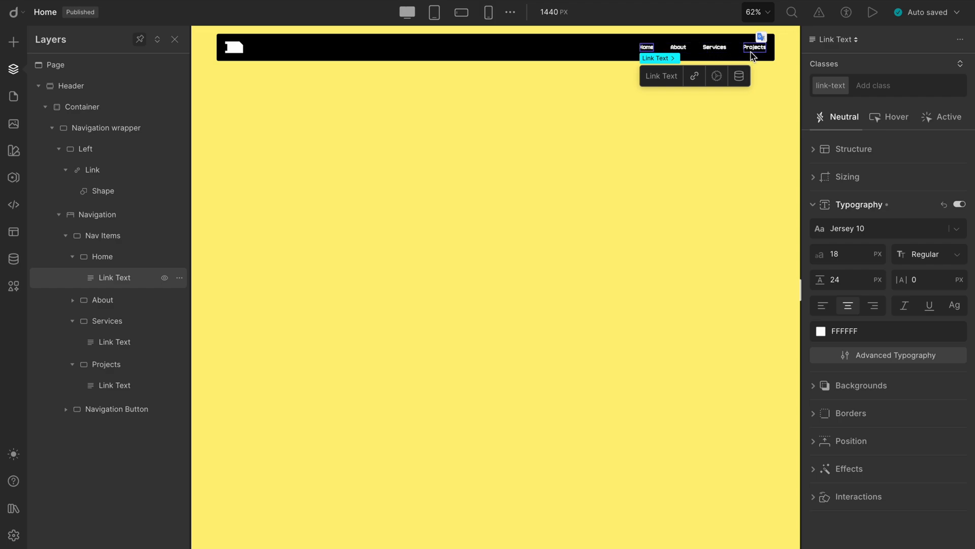
pyautogui.moveTo(13, 98)
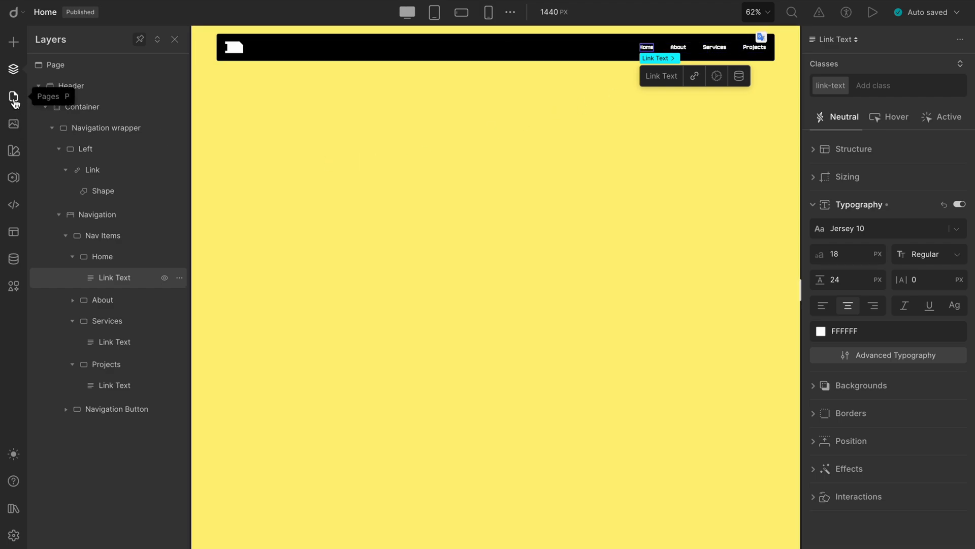
pyautogui.click(14, 98)
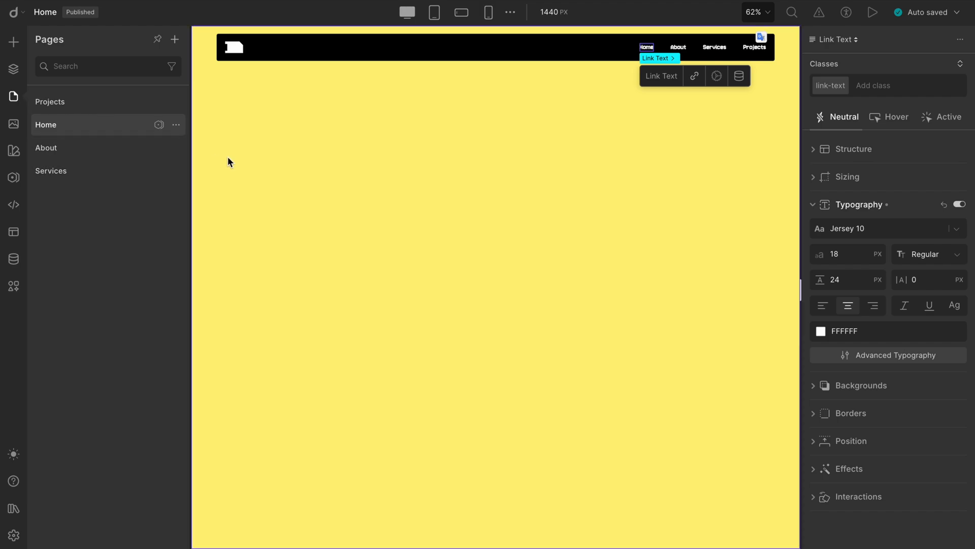
# - Scroll through the yellow page's analytics headline and cards
pyautogui.click(873, 12)
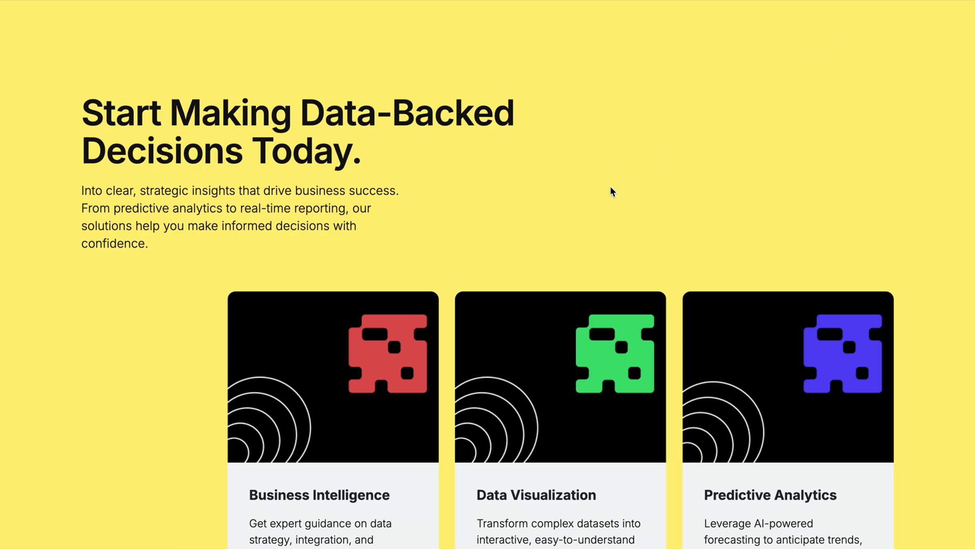
pyautogui.scroll(-3)
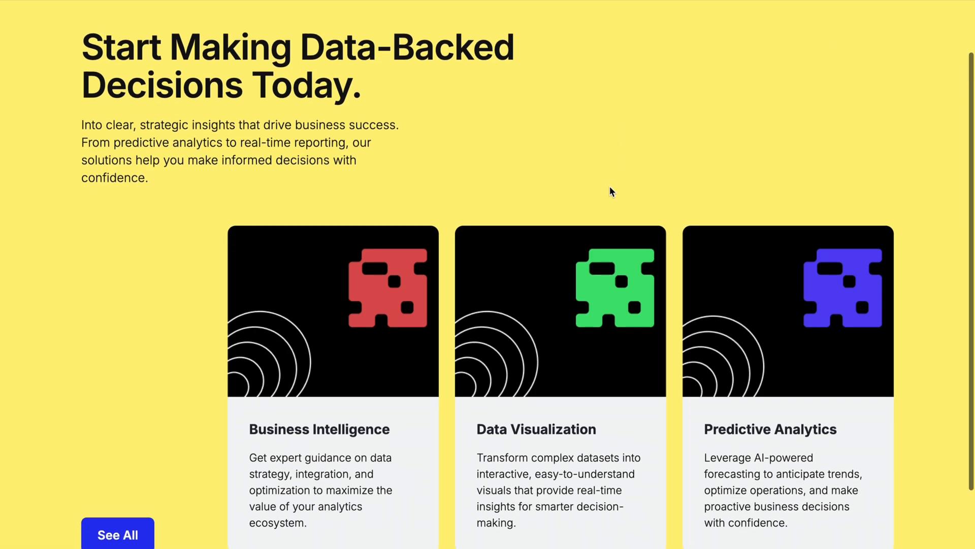
pyautogui.scroll(3)
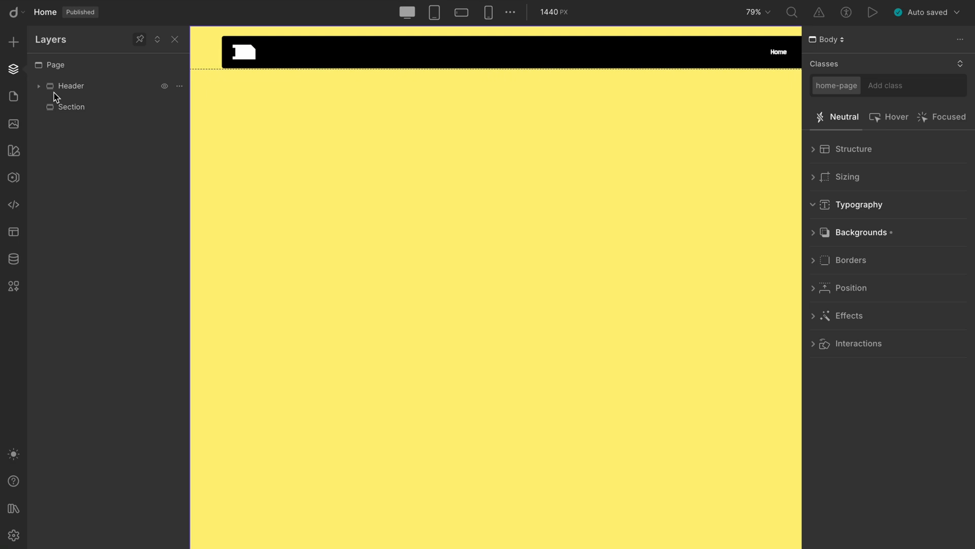
# - Create a 'Navigation' symbol from the Header, filed in the 'Header' folder
pyautogui.rightClick(71, 86)
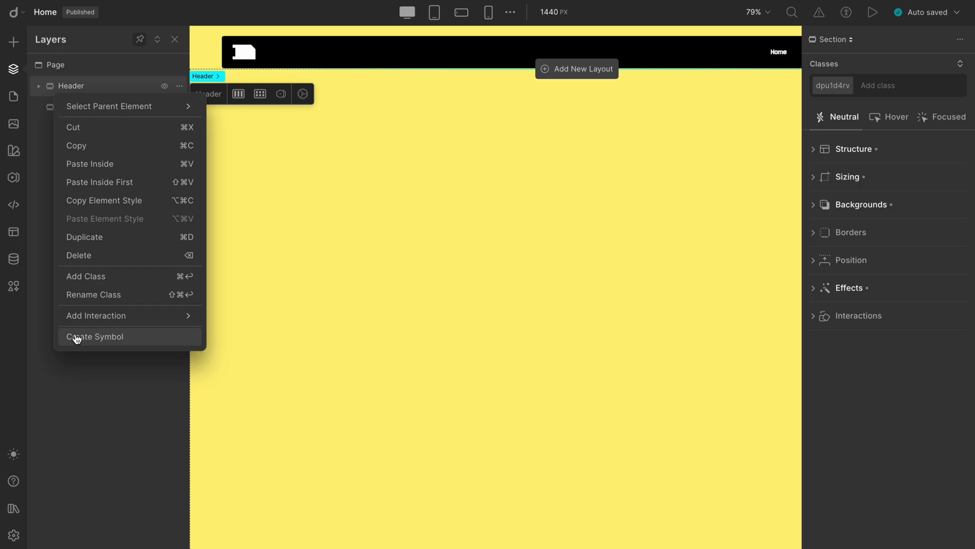
pyautogui.click(96, 335)
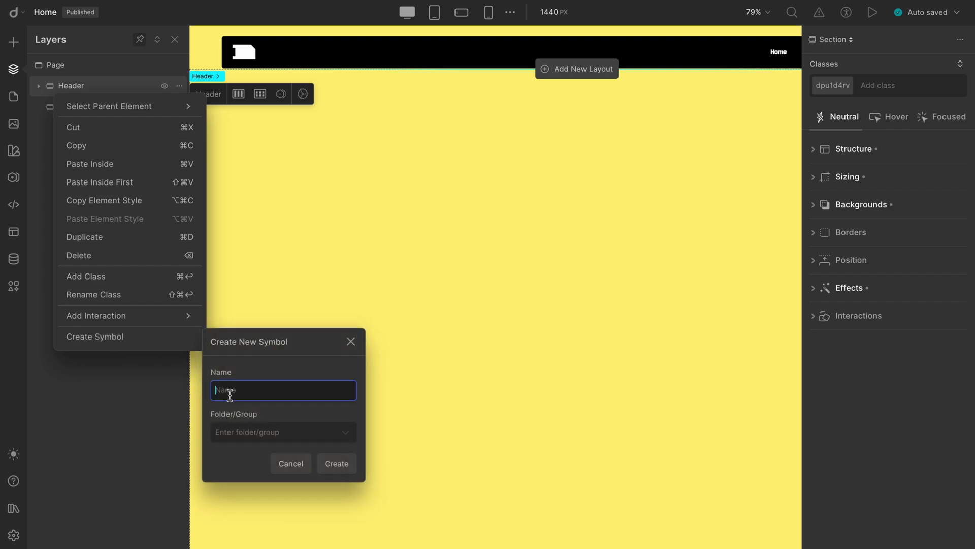
pyautogui.write('Navigation')
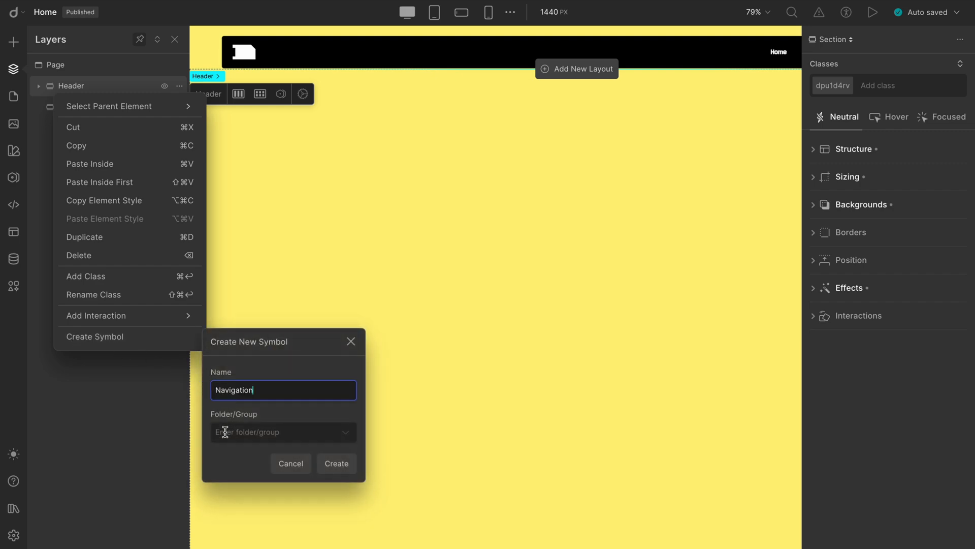
pyautogui.write('Header')
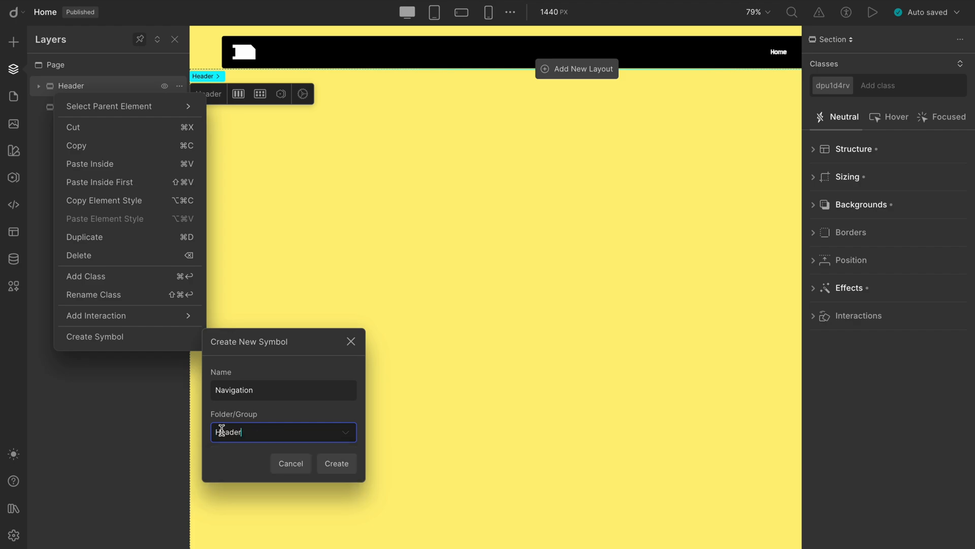
pyautogui.click(336, 463)
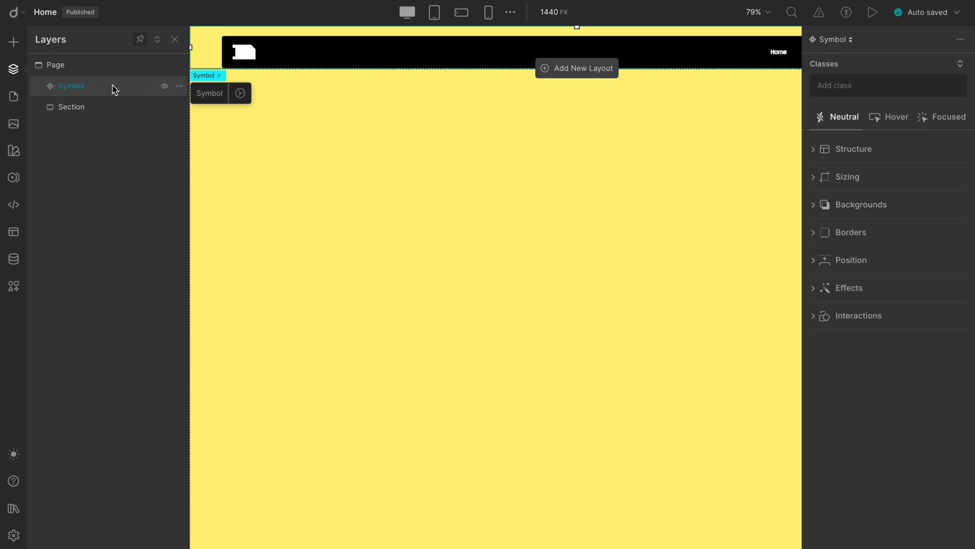
pyautogui.click(13, 69)
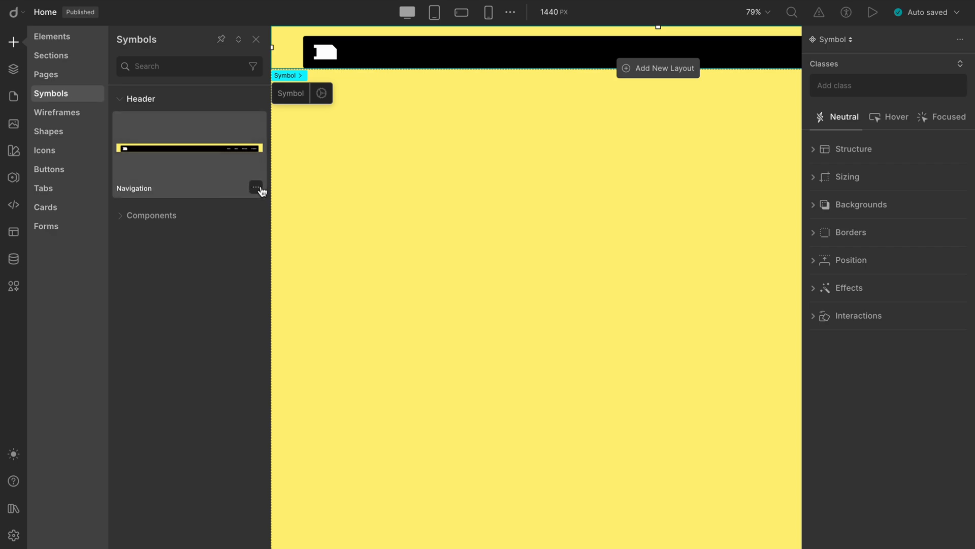
# - Set the Navigation symbol as the site Header and show the layer outline
pyautogui.click(256, 187)
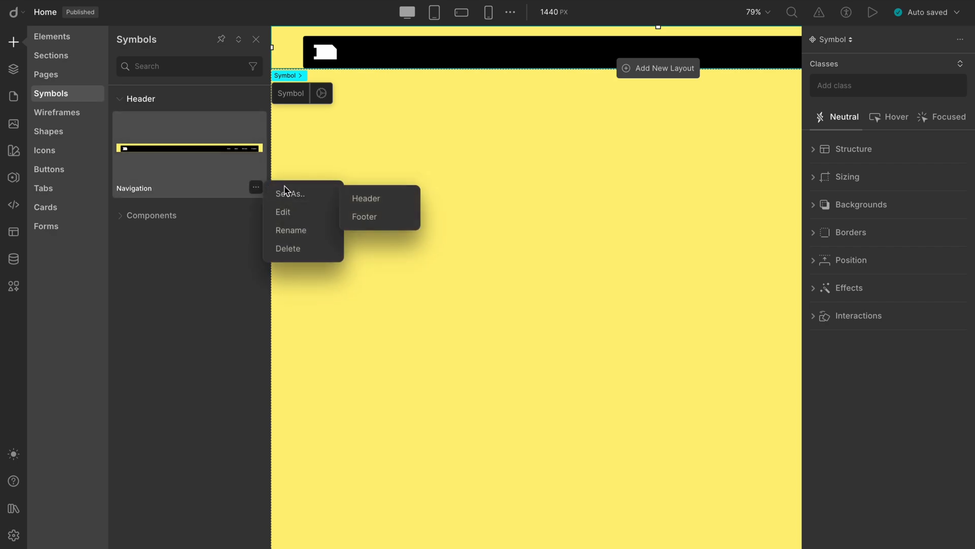
pyautogui.click(366, 197)
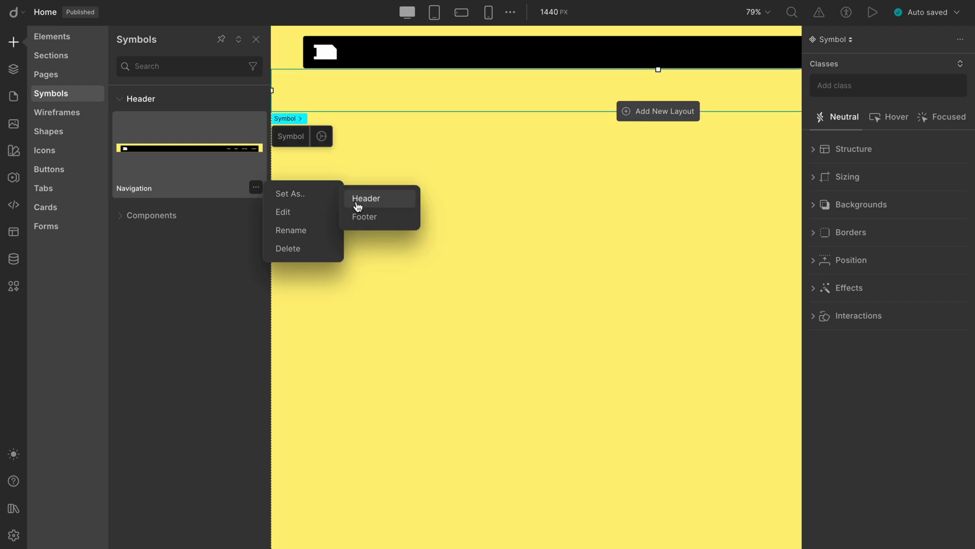
pyautogui.click(366, 199)
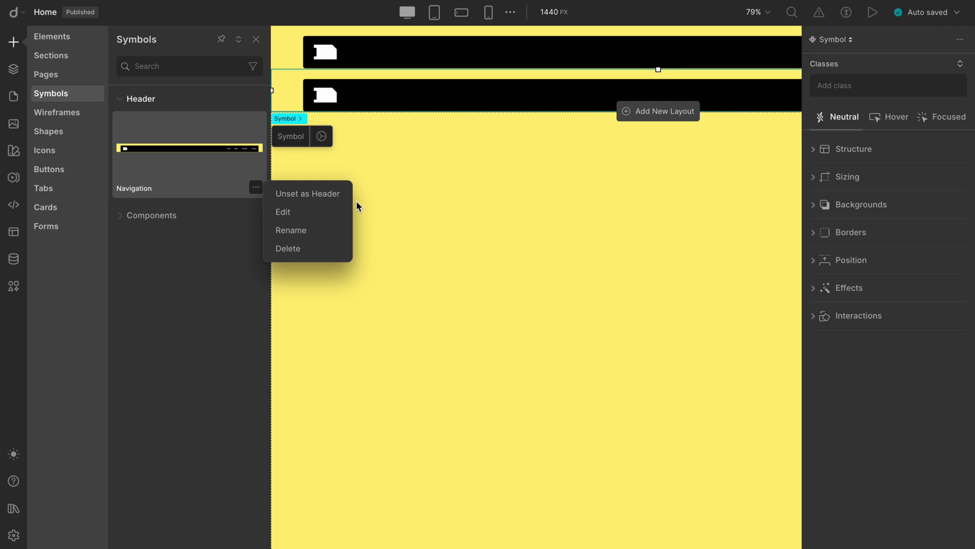
pyautogui.moveTo(13, 70)
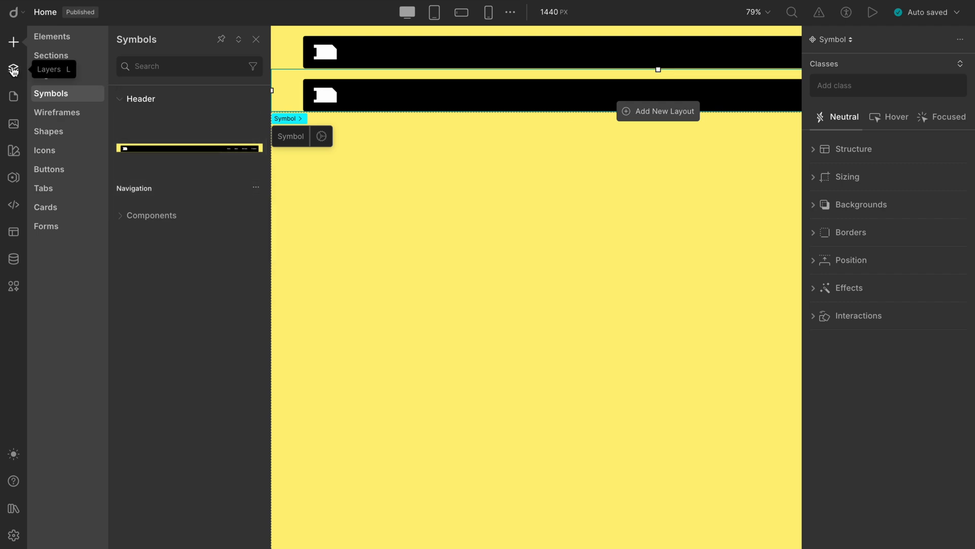
pyautogui.click(13, 70)
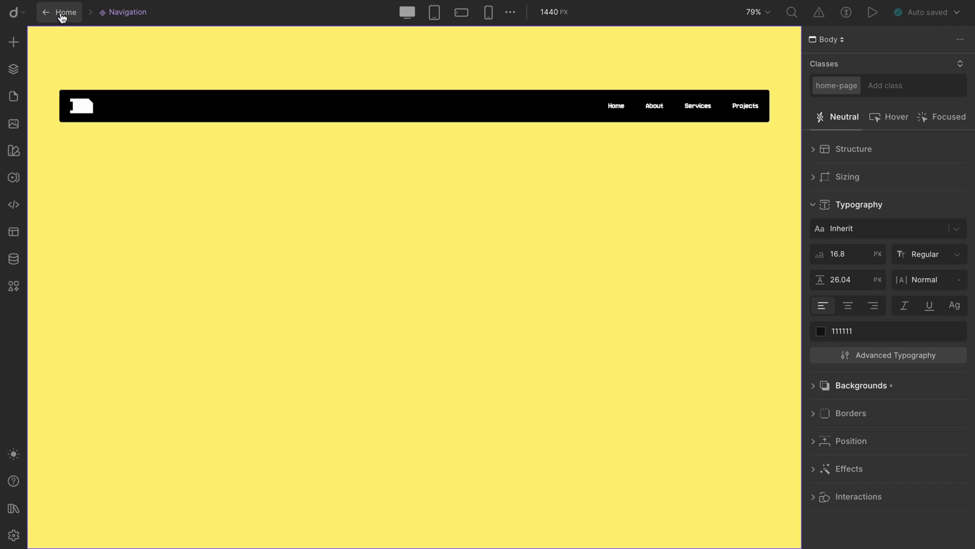
# - Return to the Home page and preview it, scrolling below the navbar
pyautogui.click(45, 11)
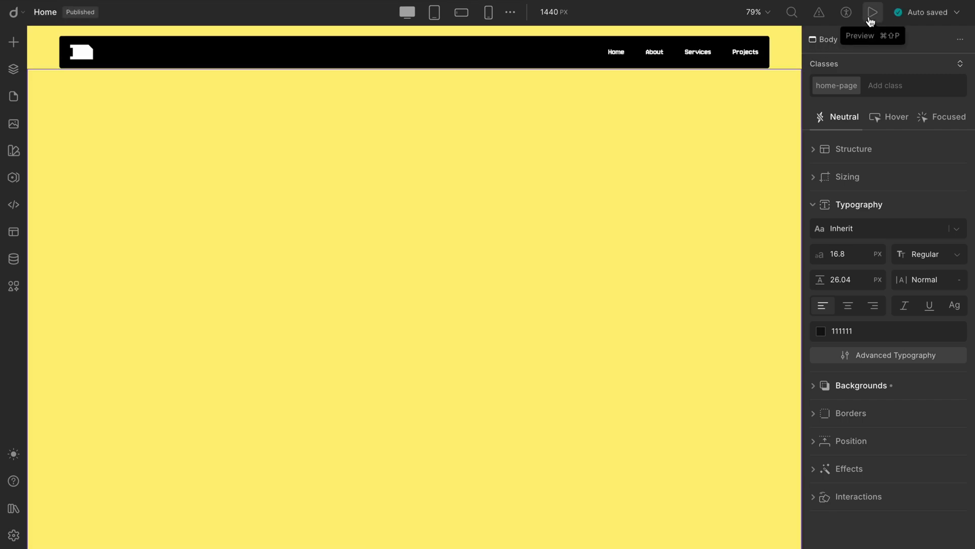
pyautogui.click(871, 12)
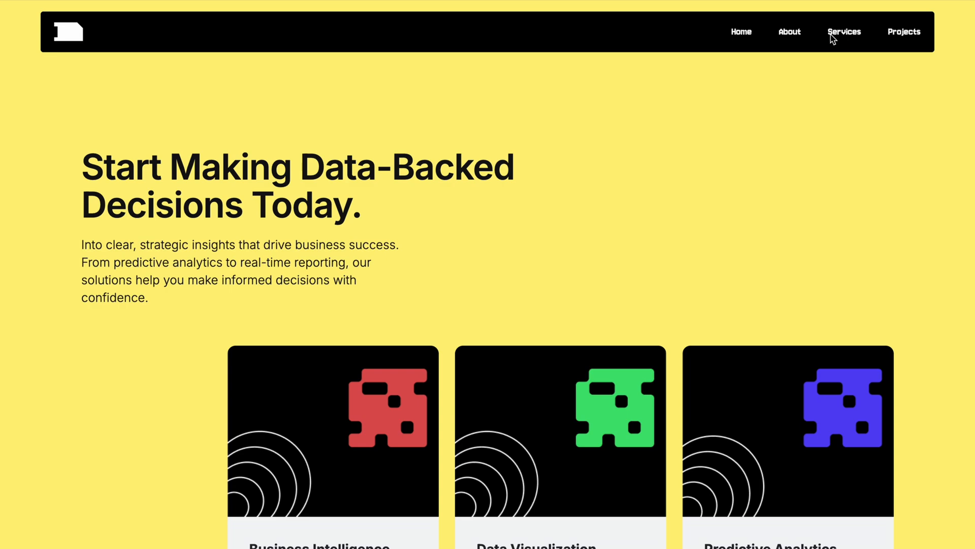
pyautogui.moveTo(742, 97)
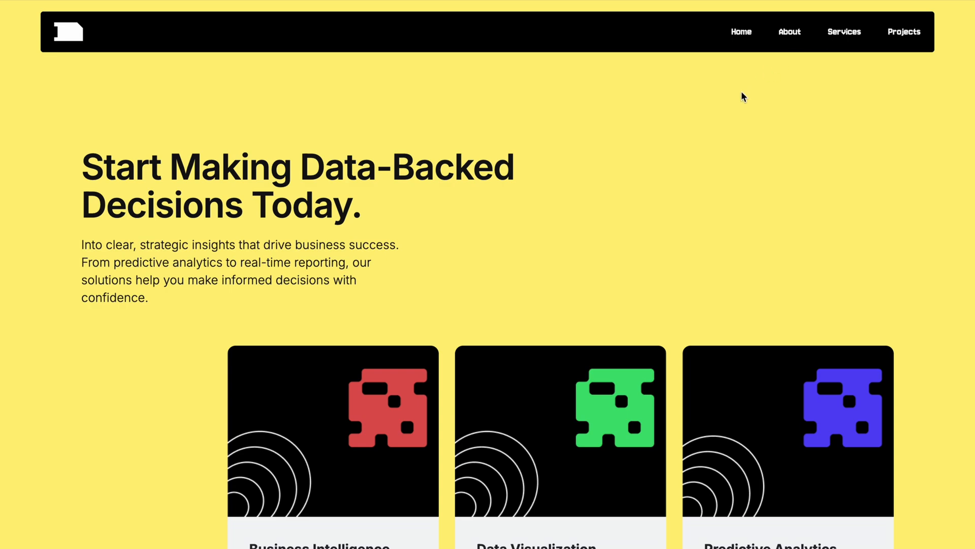
pyautogui.scroll(-3)
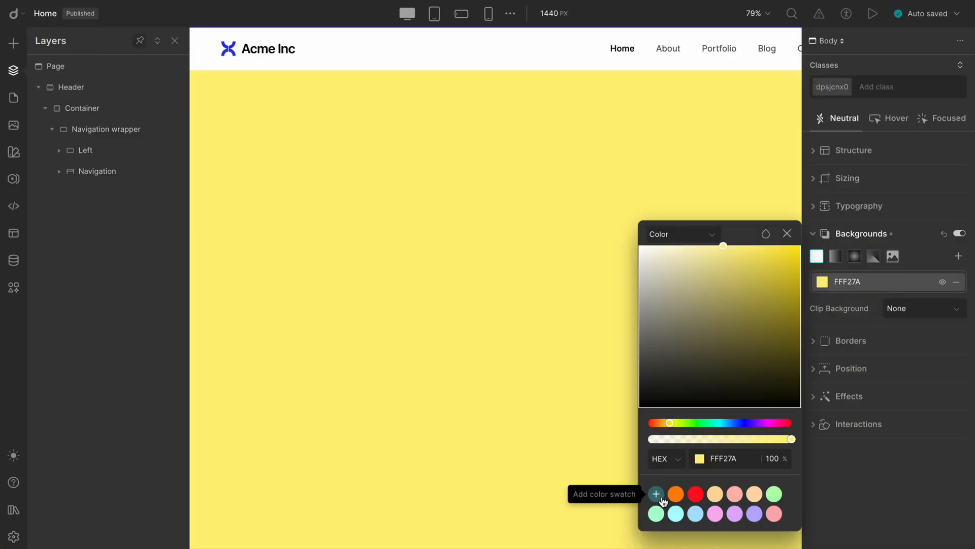
# - Open the About link text's link settings and search 'a' to find the About page
pyautogui.click(656, 494)
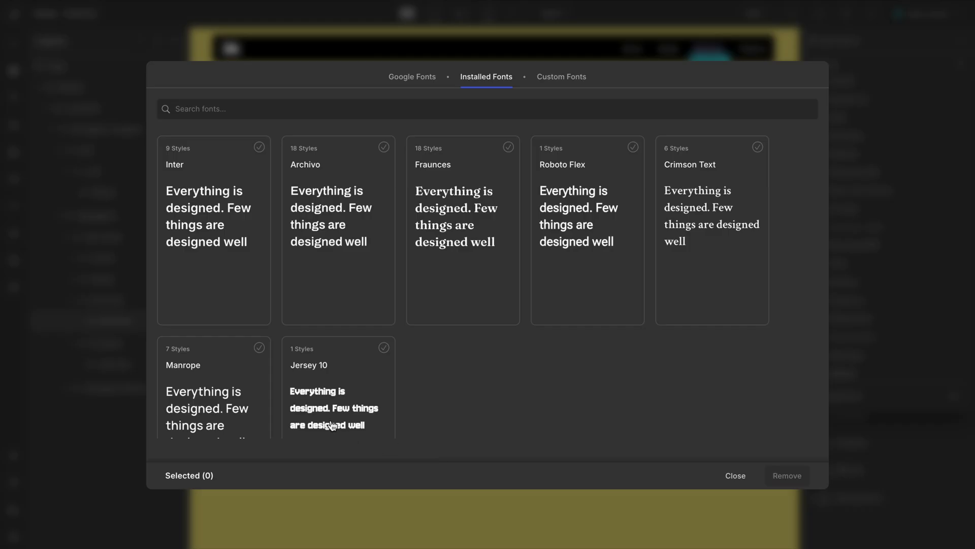
pyautogui.scroll(-3)
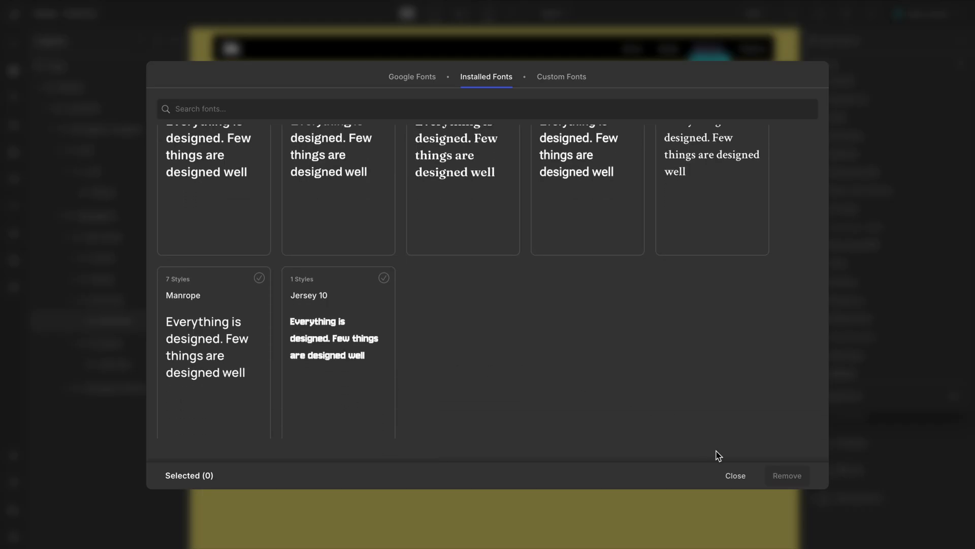
pyautogui.click(734, 475)
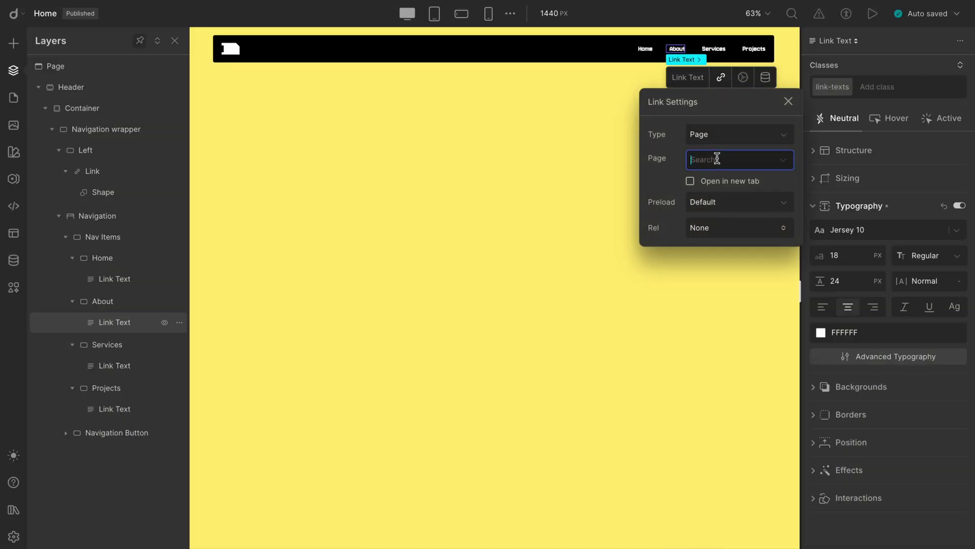
pyautogui.write('a')
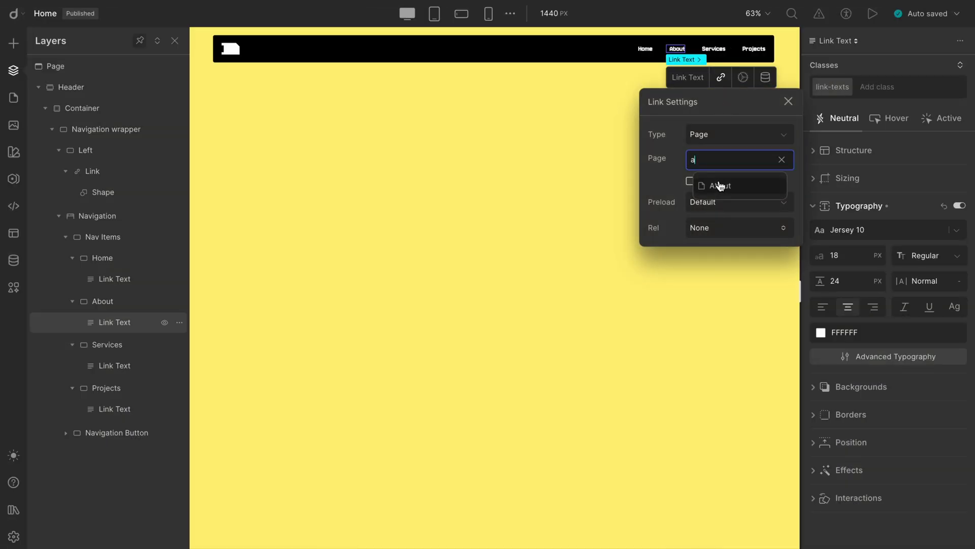